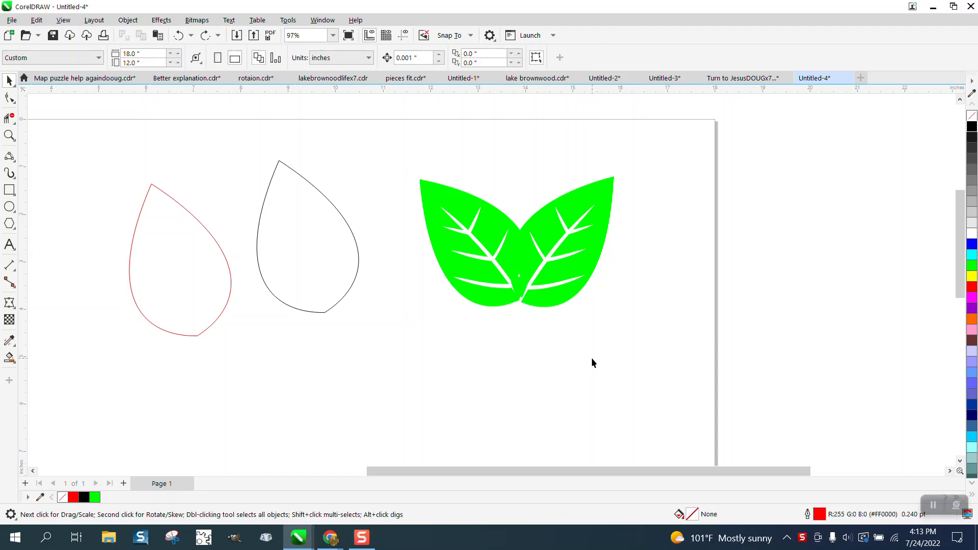
pyautogui.moveTo(19, 150)
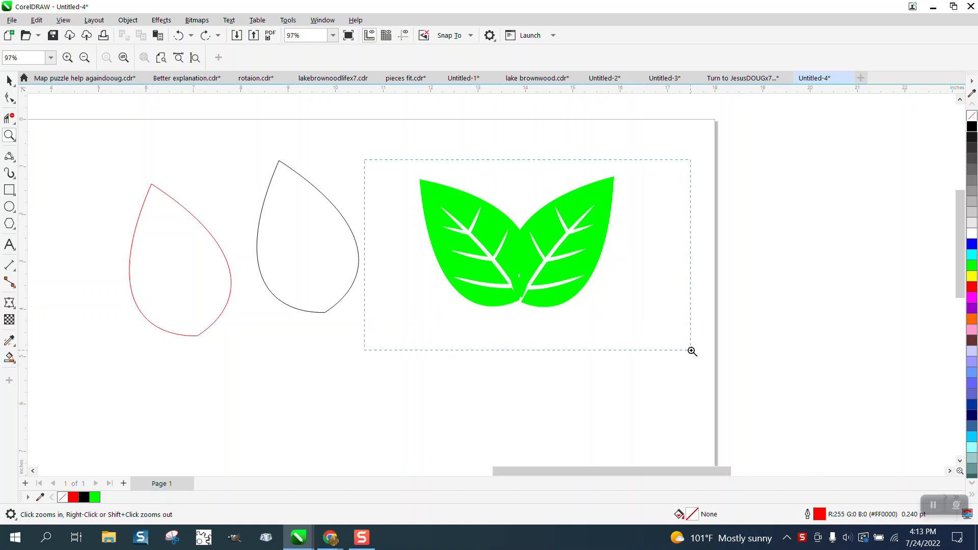
# Zoom into the overlapping green leaves and select both leaves together
pyautogui.click(693, 351)
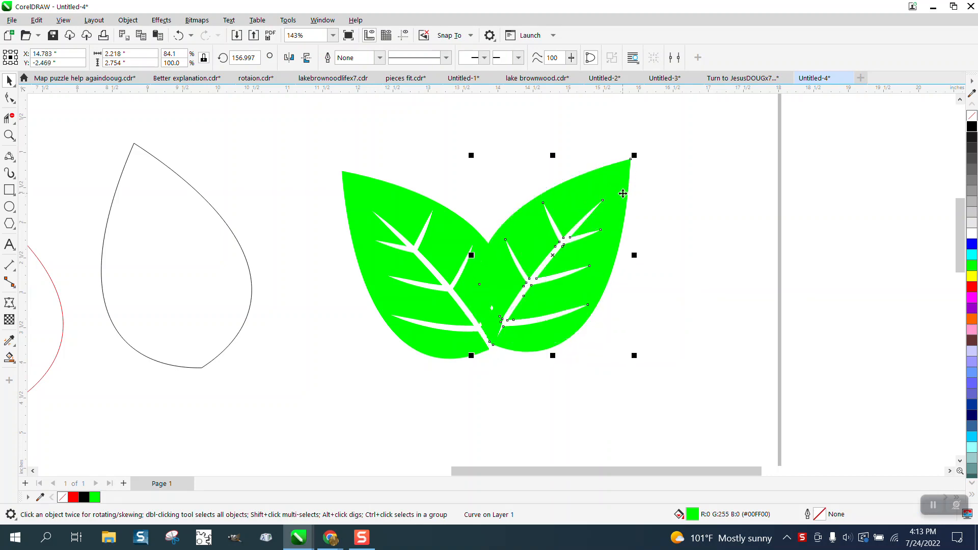
pyautogui.click(622, 194)
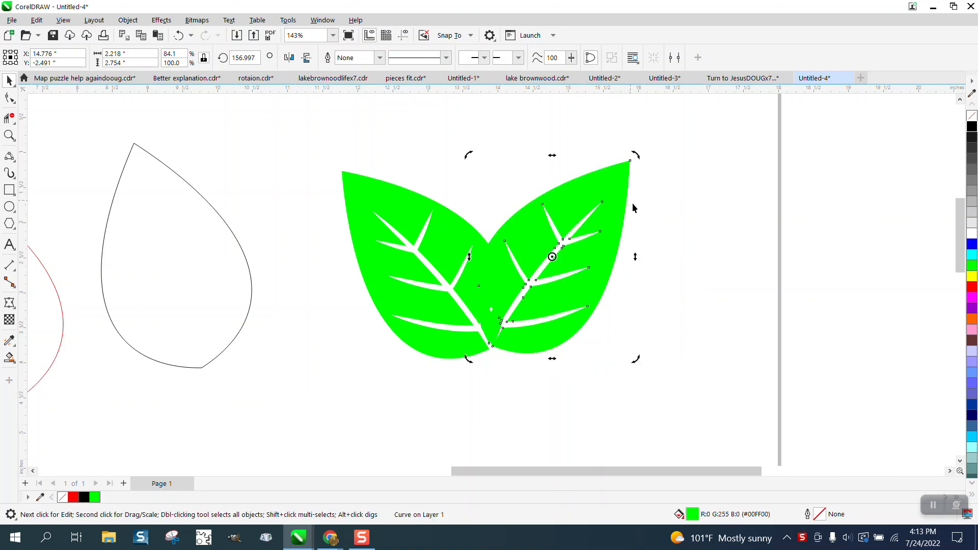
pyautogui.moveTo(306, 141)
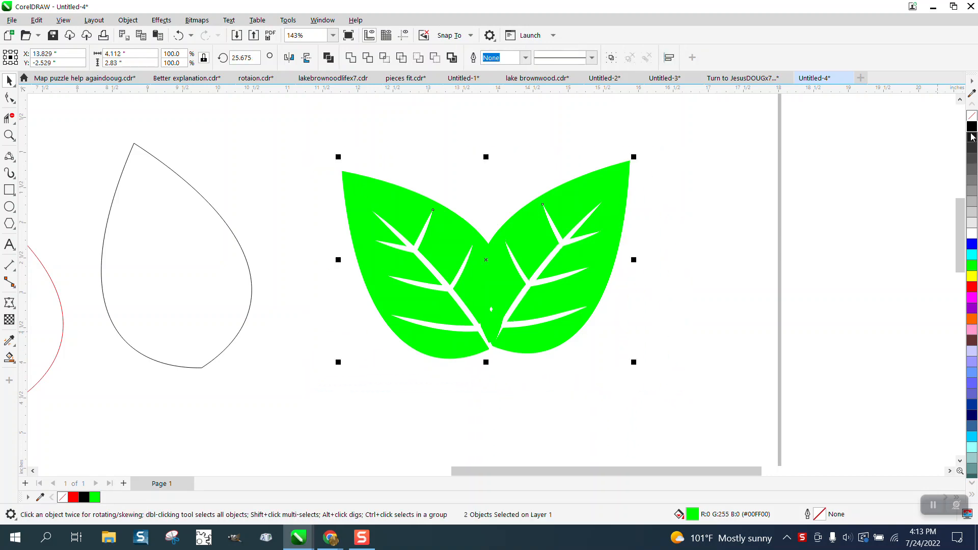
pyautogui.click(972, 126)
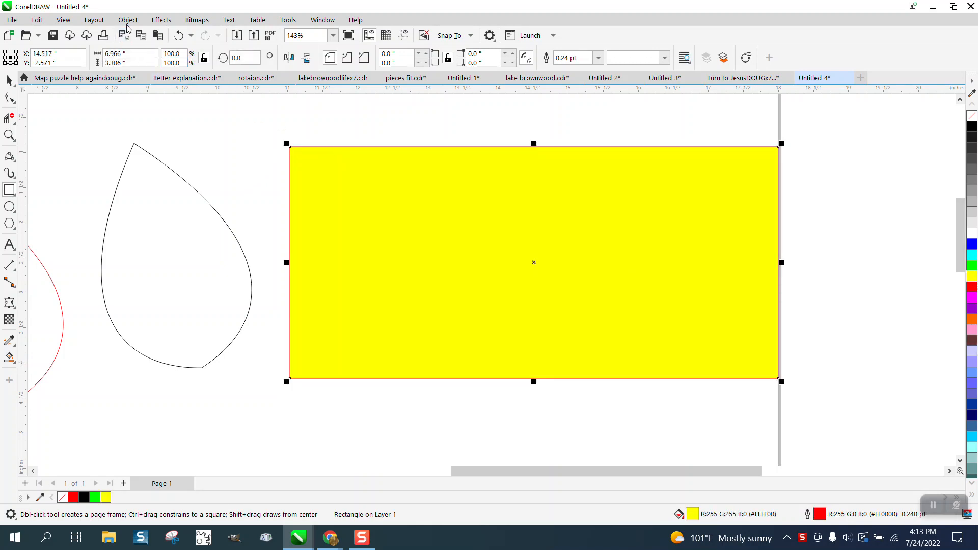
# Send the yellow rectangle to the back of the page via Object > Order
pyautogui.click(127, 19)
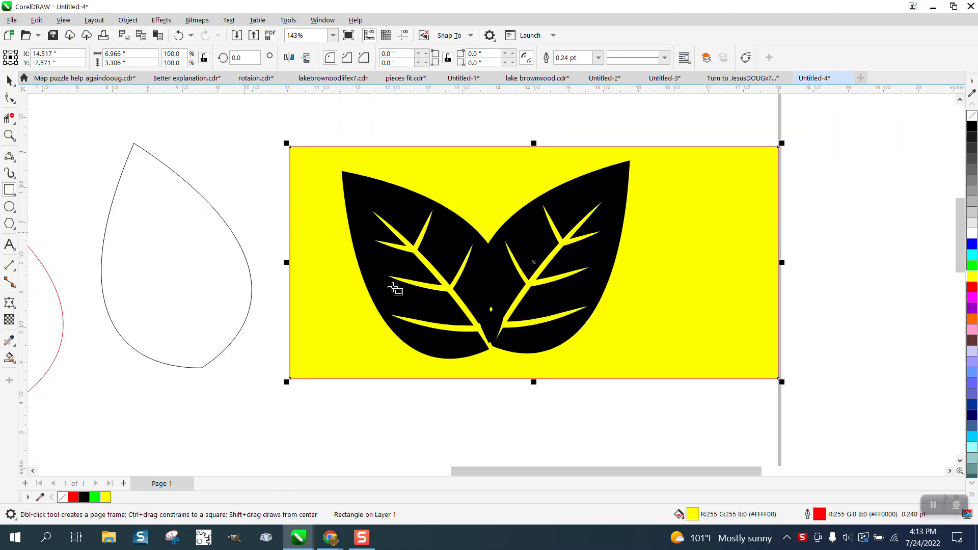
pyautogui.moveTo(493, 316)
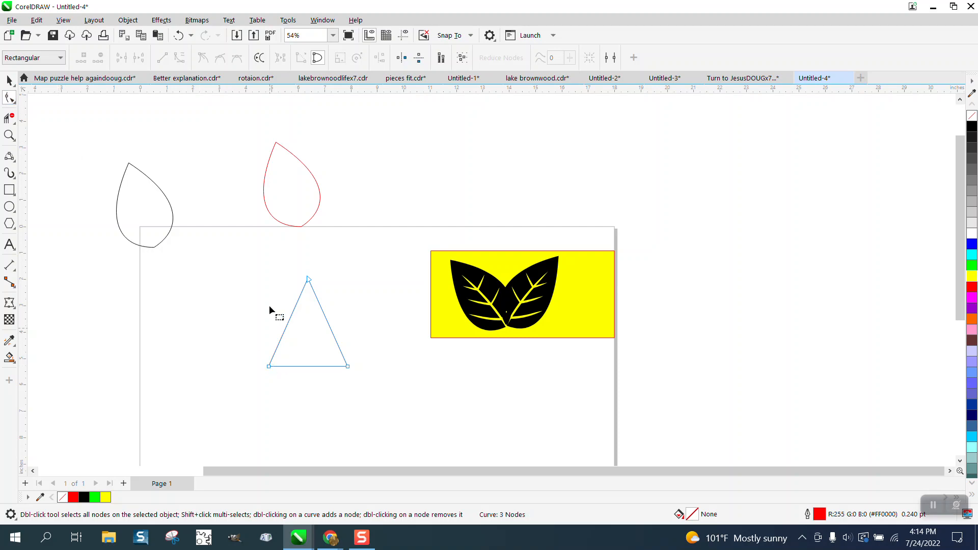
# Convert the triangle's corner node To Curve so its side can bend outward
pyautogui.rightClick(350, 367)
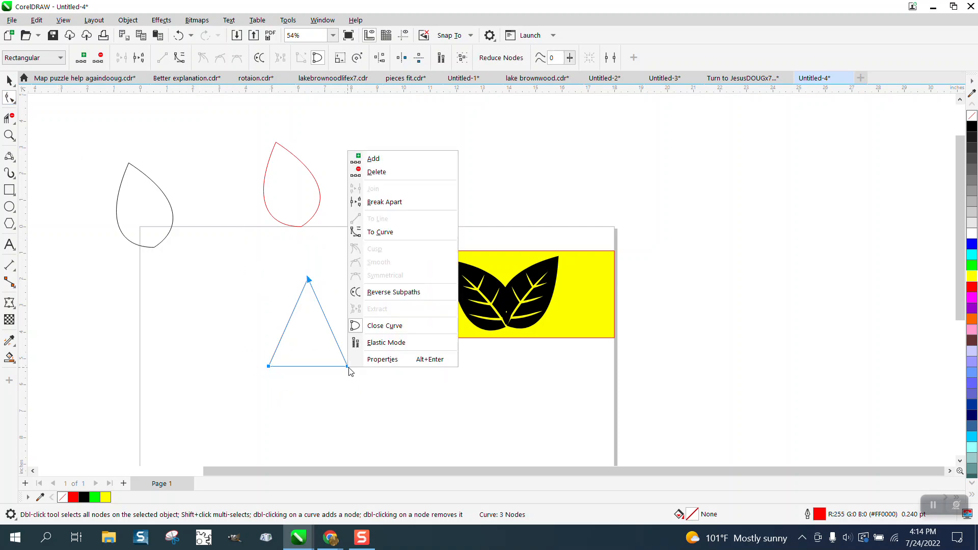
pyautogui.click(272, 372)
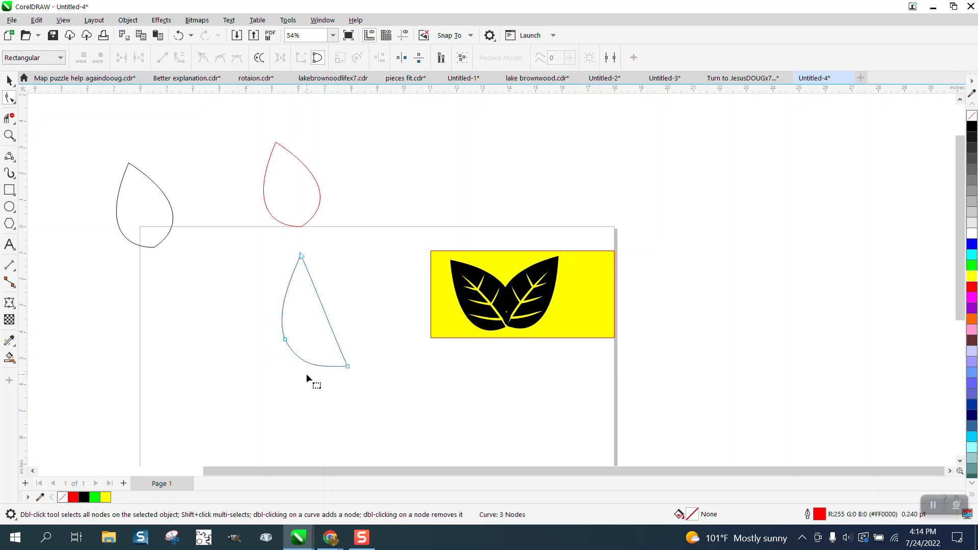
pyautogui.moveTo(266, 354)
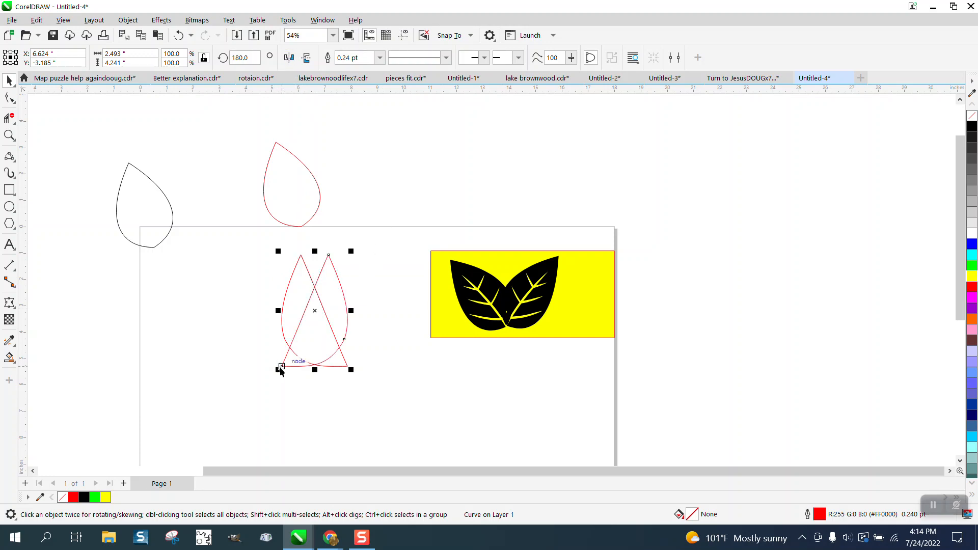
# Drag the mirrored copy across to line up with the first curved half
pyautogui.moveTo(281, 368); pyautogui.dragTo(346, 367)
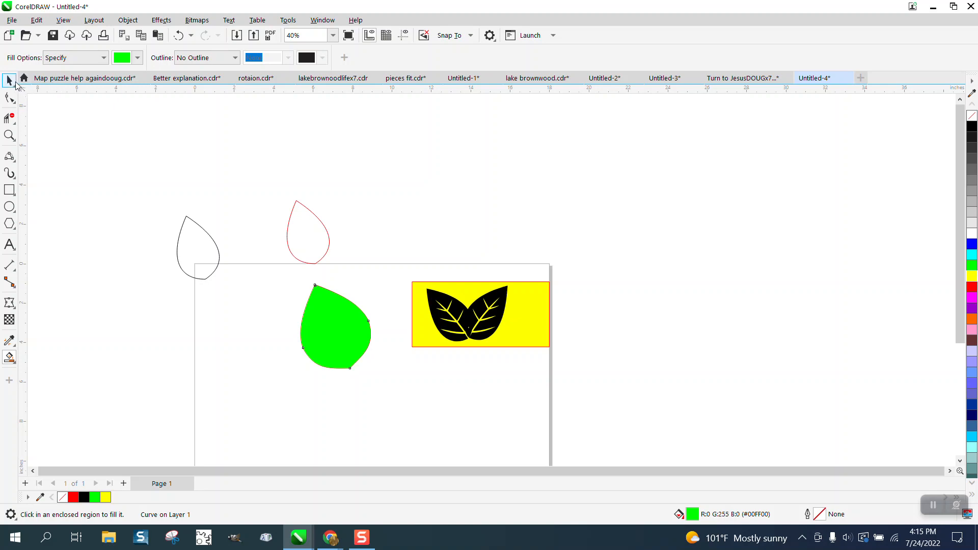
# Move the green leaf above the page and skew it into a slimmer, tilted shape
pyautogui.moveTo(335, 331); pyautogui.dragTo(429, 200)
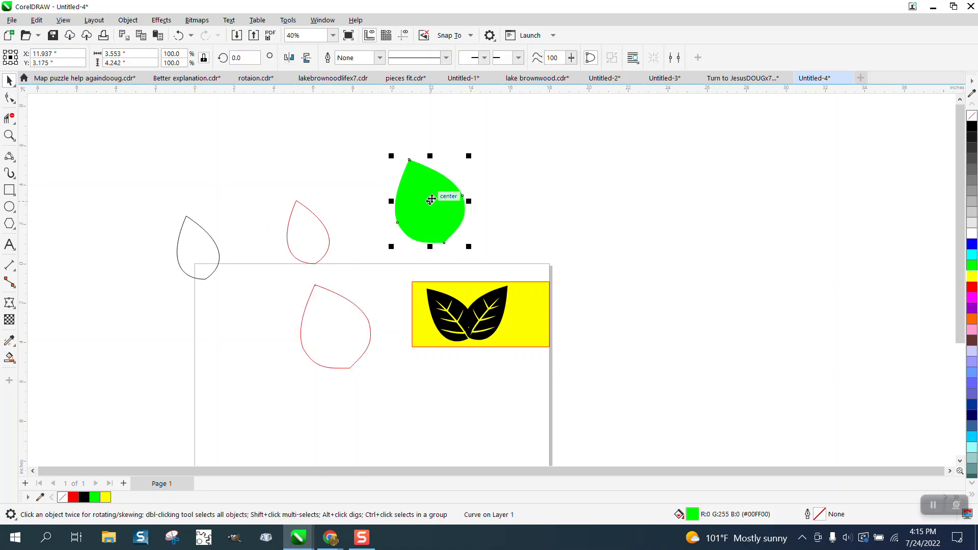
pyautogui.click(429, 201)
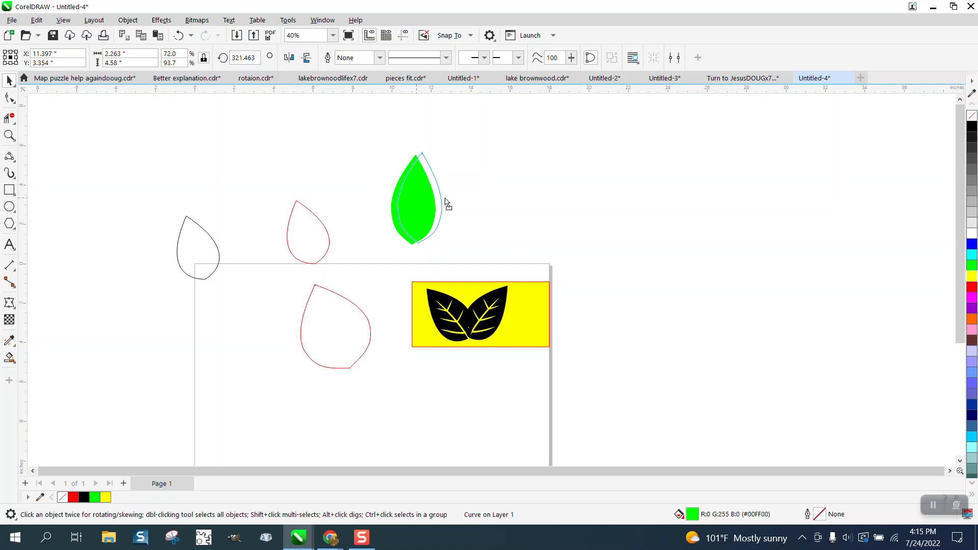
pyautogui.moveTo(414, 197); pyautogui.dragTo(612, 196)
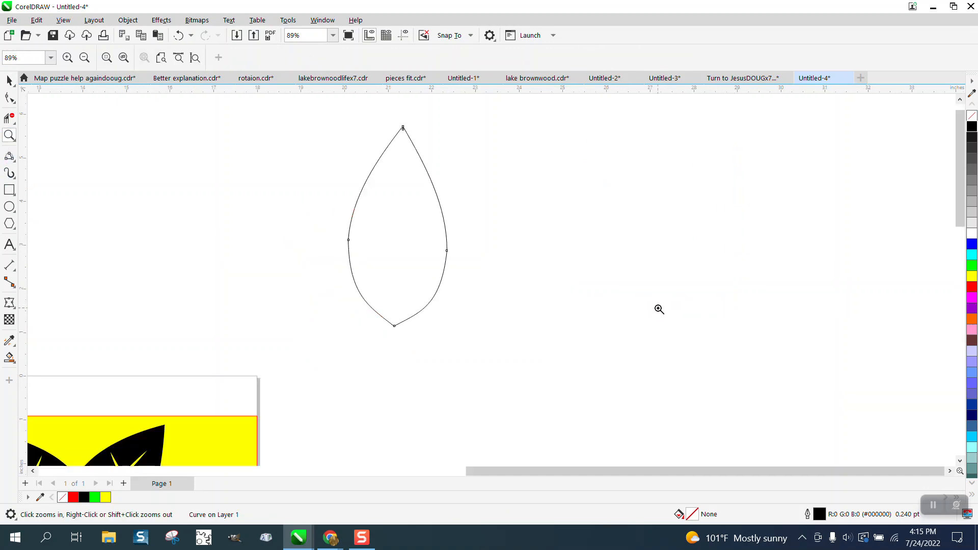
pyautogui.moveTo(102, 197)
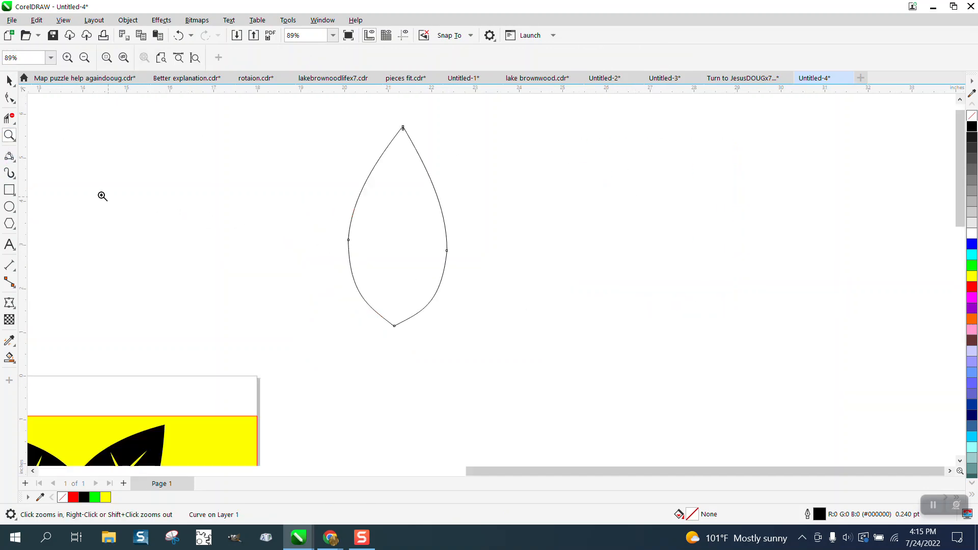
# Draw a 2-Point Line from leaf tip to base and bend it into a gentle curve
pyautogui.click(9, 173)
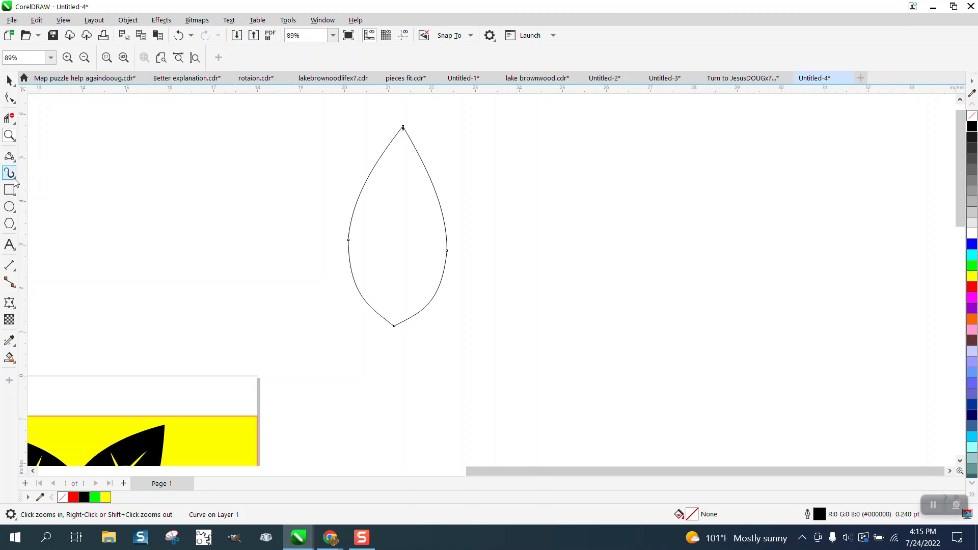
pyautogui.click(9, 173)
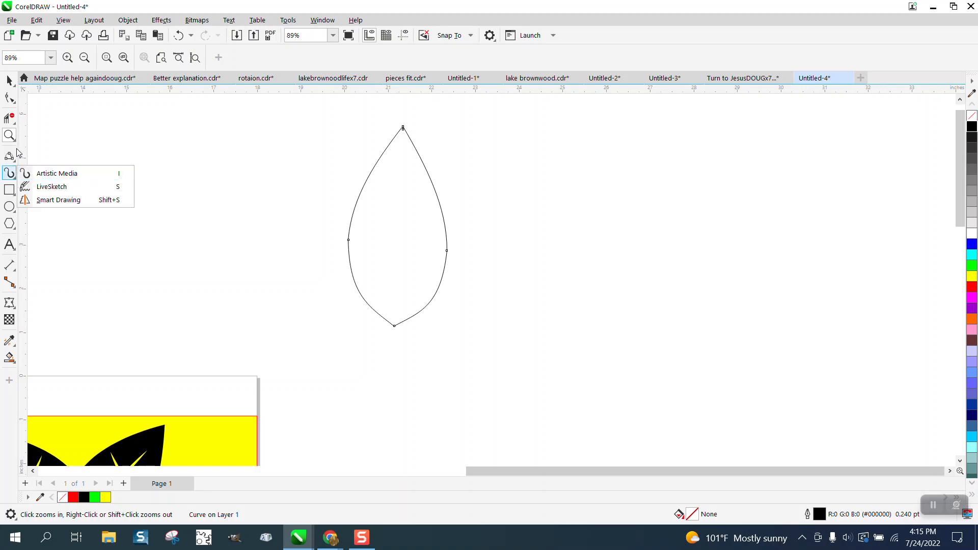
pyautogui.click(10, 157)
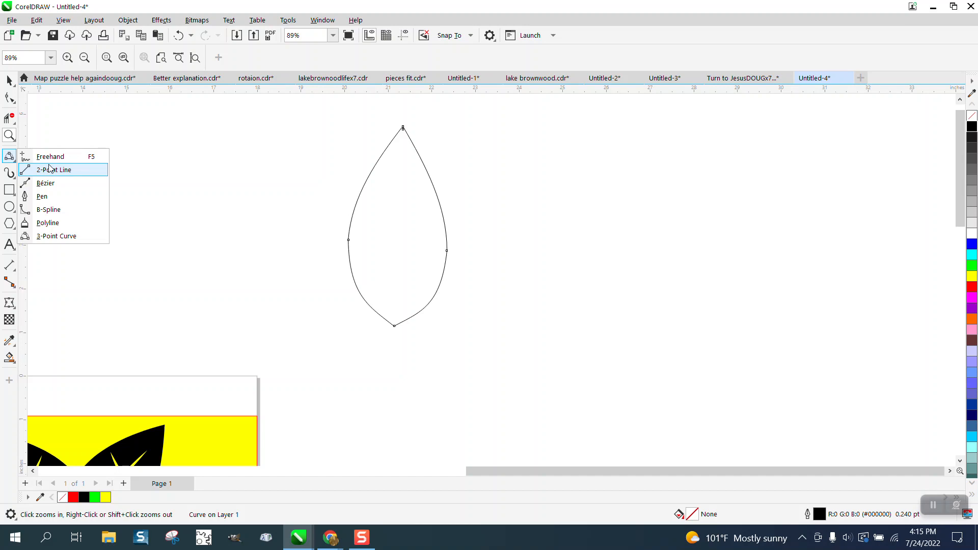
pyautogui.moveTo(70, 176)
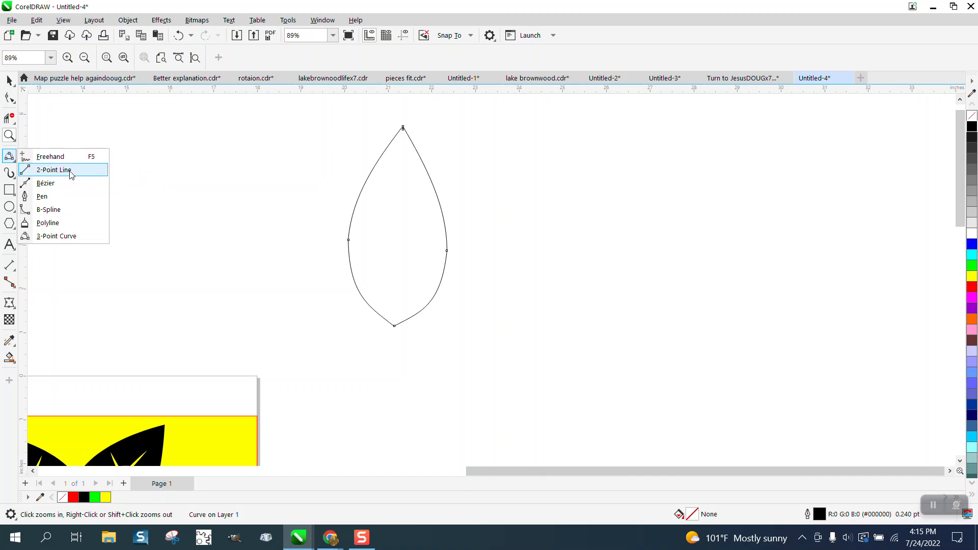
pyautogui.click(55, 170)
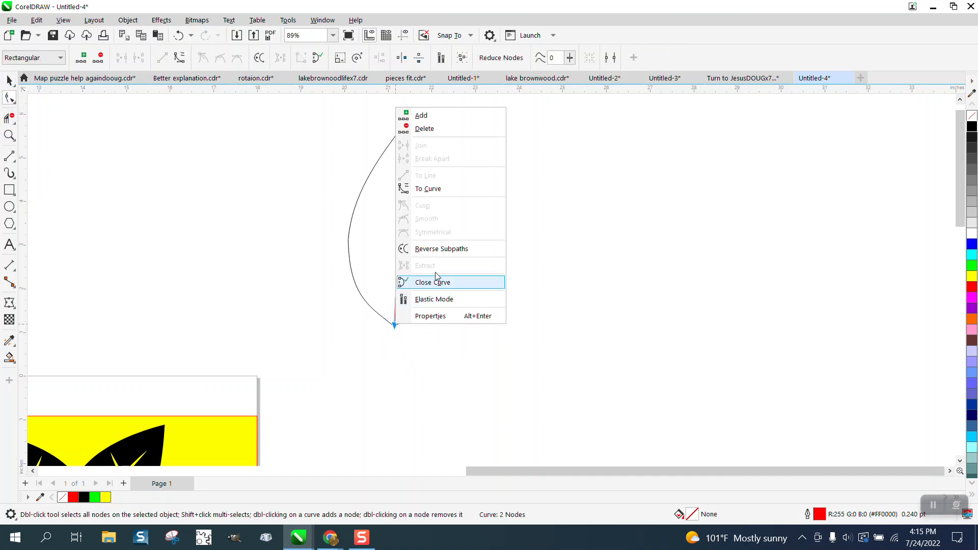
pyautogui.click(432, 282)
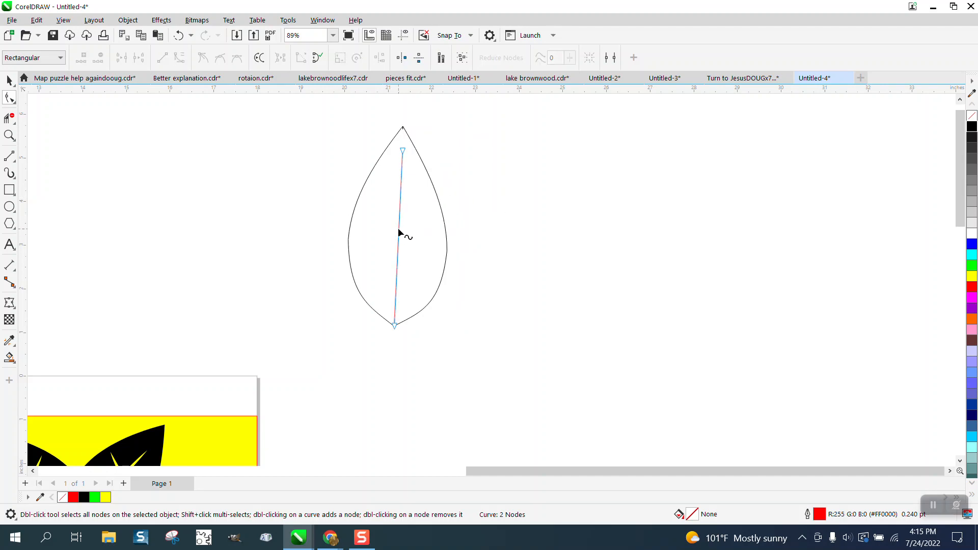
pyautogui.moveTo(401, 234); pyautogui.dragTo(407, 237)
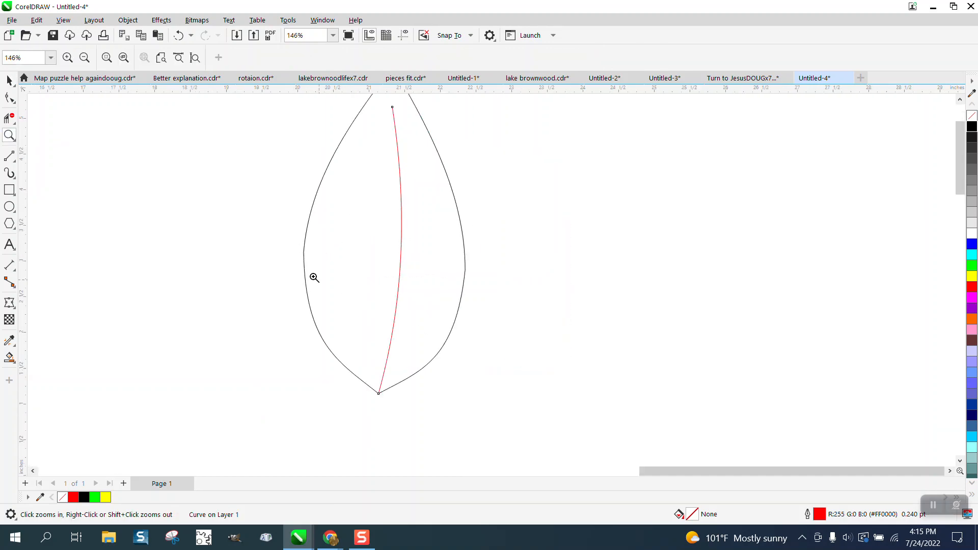
# Select the leaf again to show rotation handles for tilting the vein copy
pyautogui.click(9, 98)
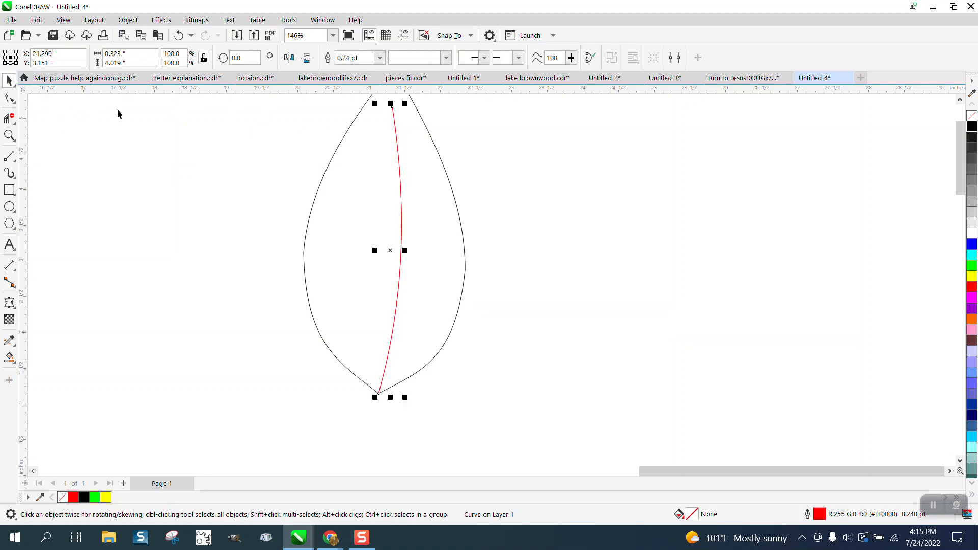
pyautogui.click(390, 250)
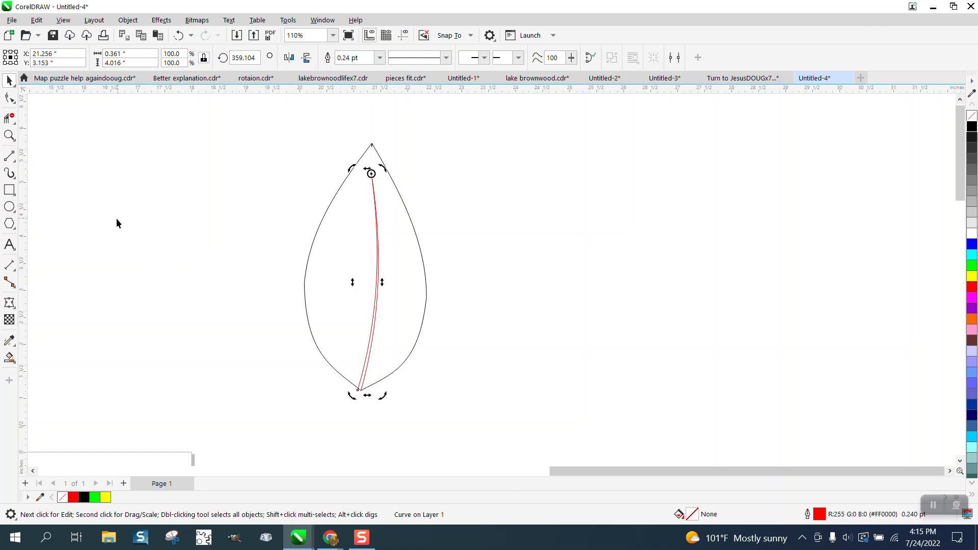
pyautogui.moveTo(238, 219)
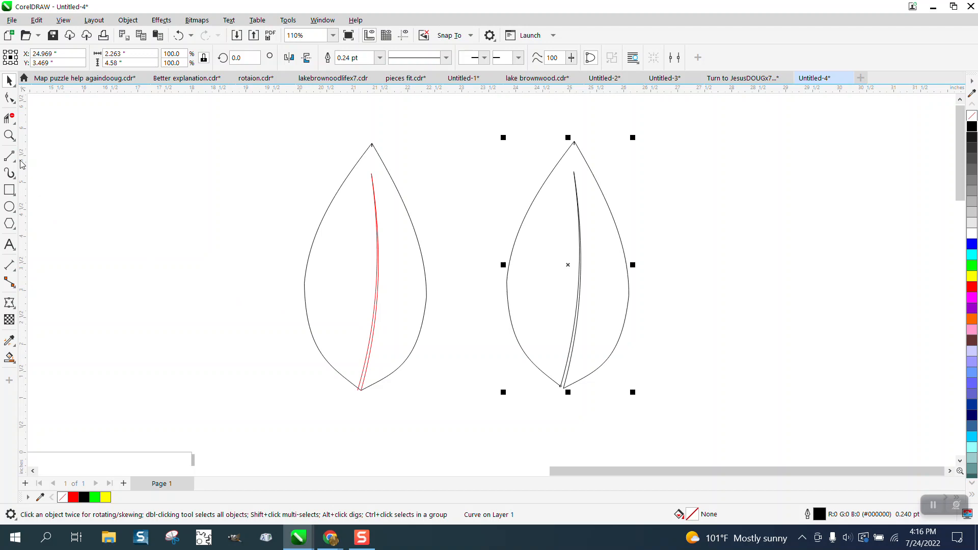
# Zoom in on the leaves and choose the 3-Point Curve tool for the side vein
pyautogui.click(412, 310)
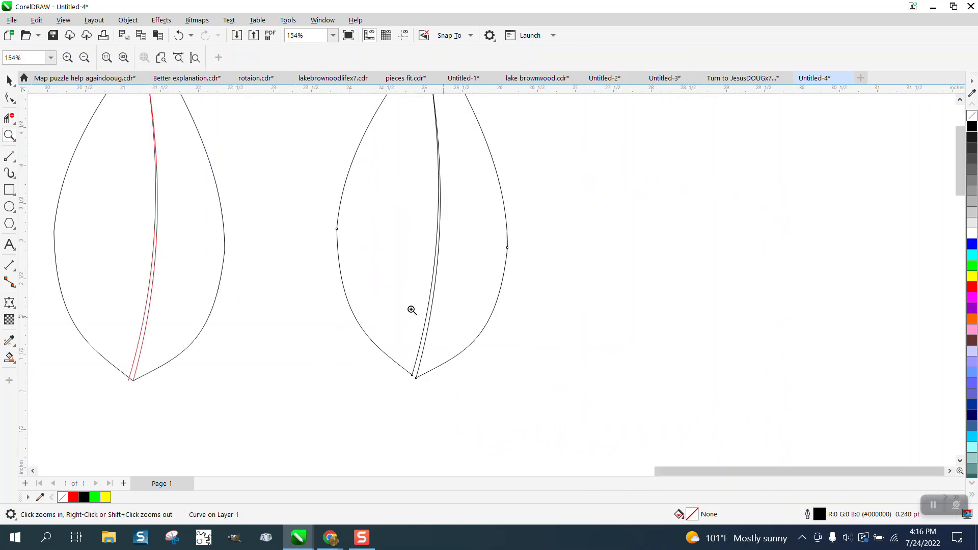
pyautogui.click(9, 224)
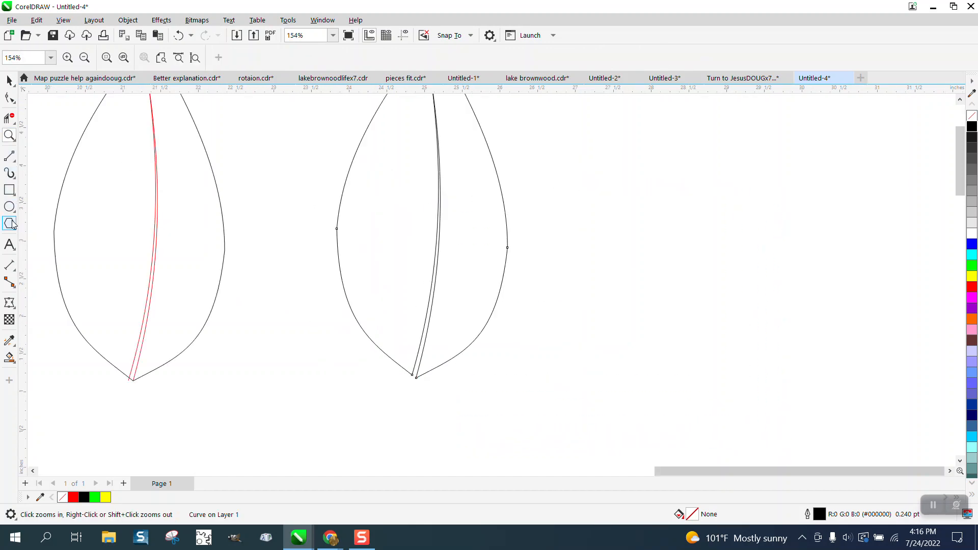
pyautogui.click(9, 156)
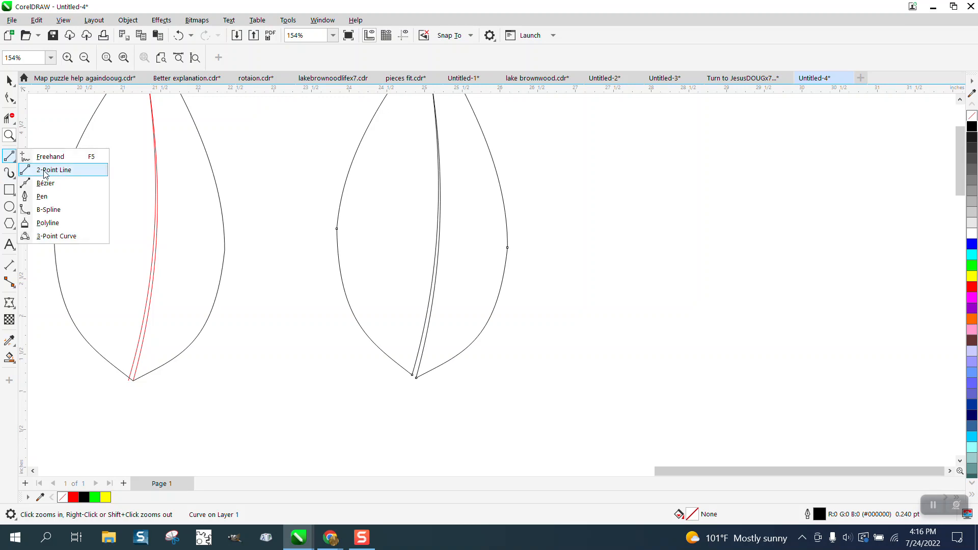
pyautogui.click(55, 170)
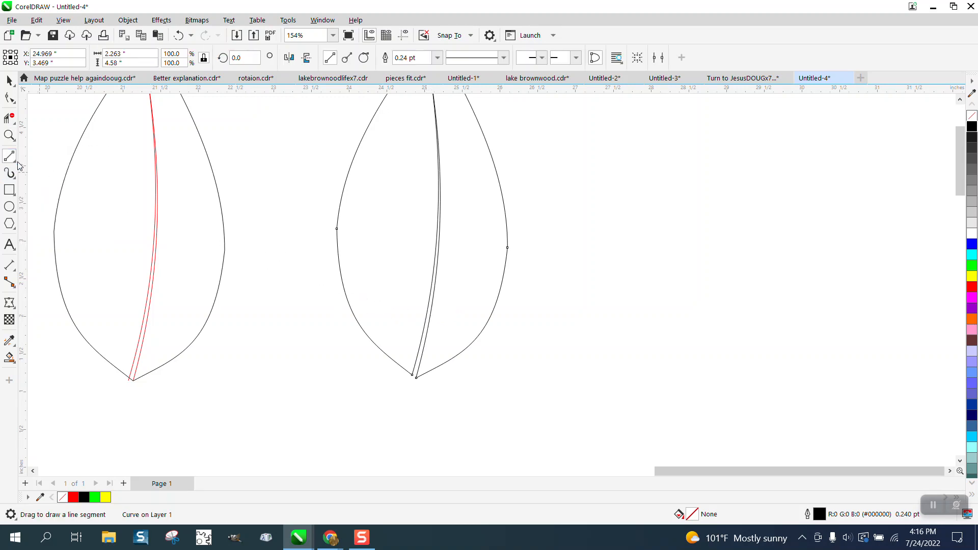
pyautogui.click(9, 156)
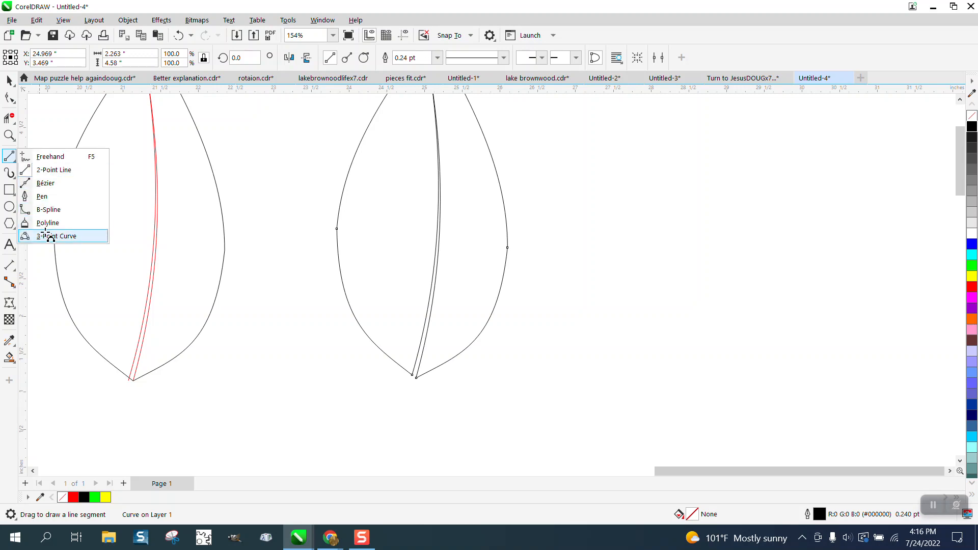
pyautogui.click(57, 236)
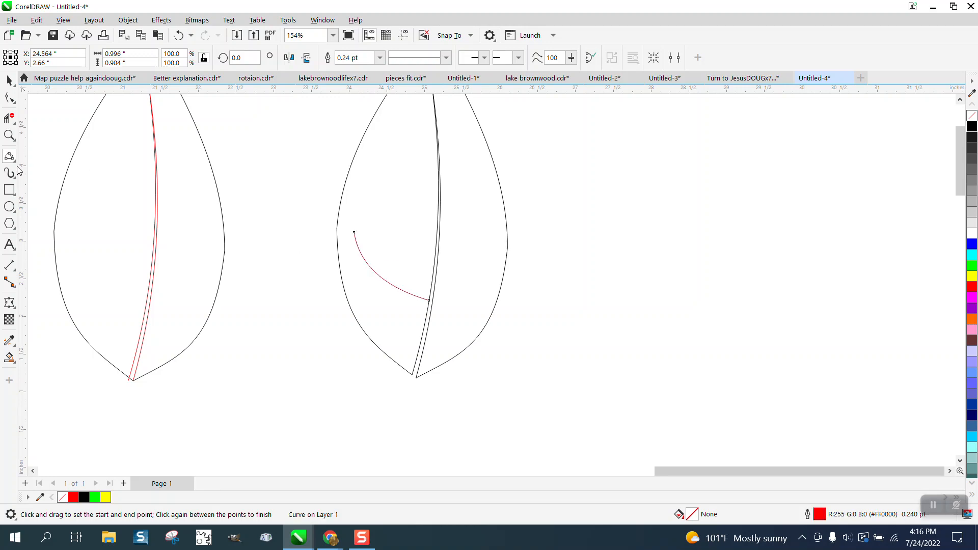
# Apply an Artistic Media brush stroke to the side vein and widen it
pyautogui.click(10, 173)
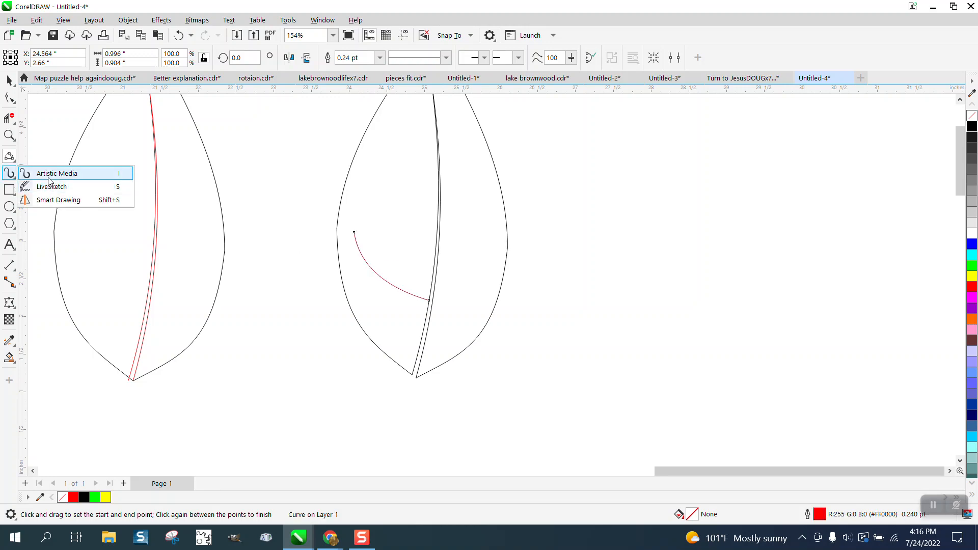
pyautogui.click(57, 173)
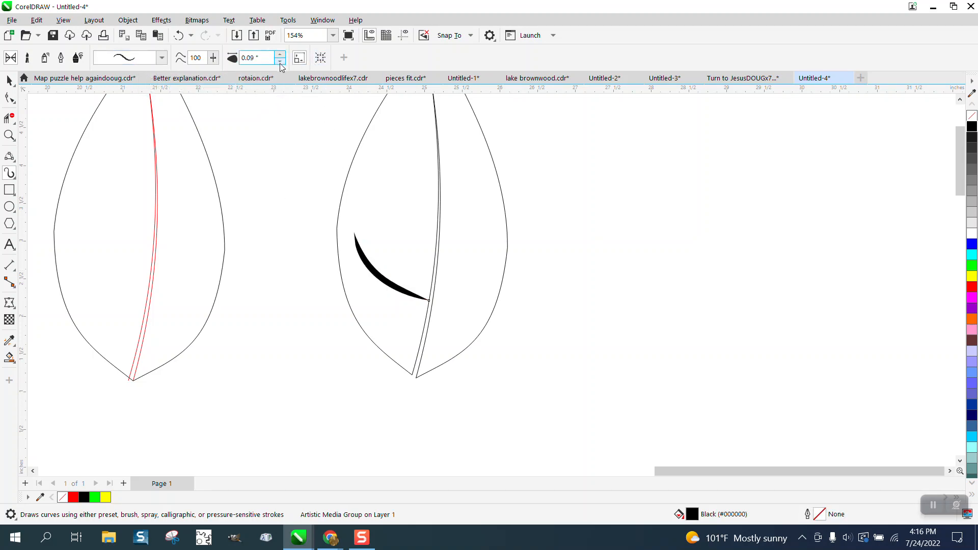
pyautogui.click(391, 266)
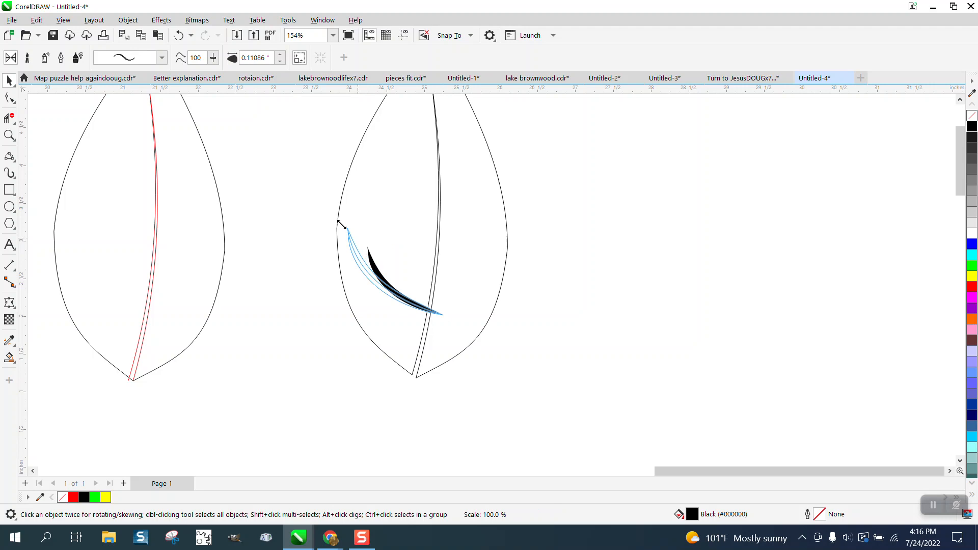
pyautogui.click(374, 280)
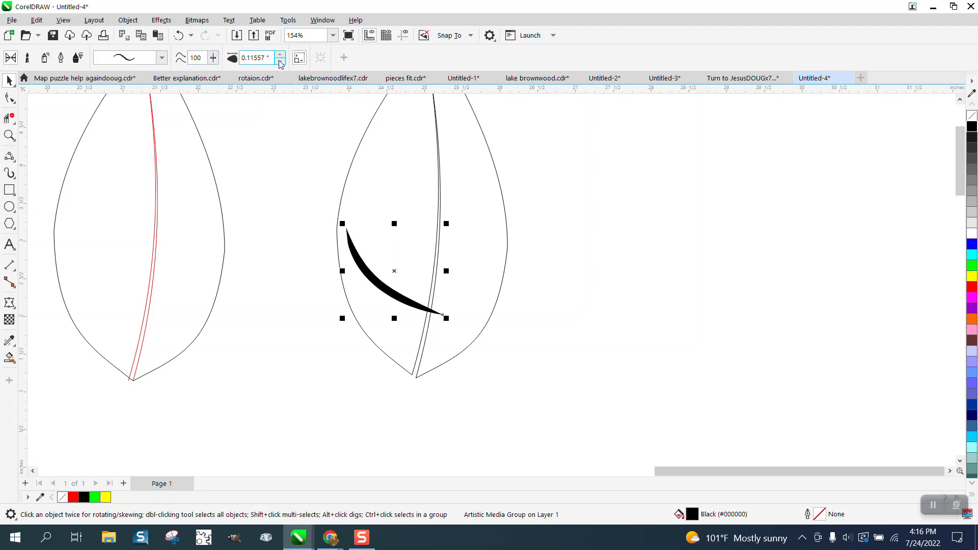
pyautogui.click(280, 55)
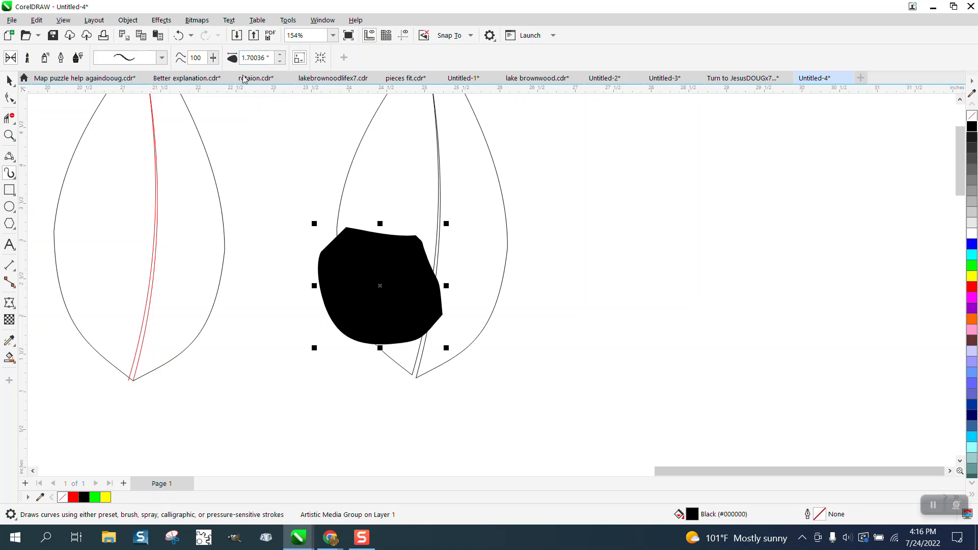
# Undo the oversized widths back to a thin tapered stroke and deselect the vein
pyautogui.click(180, 35)
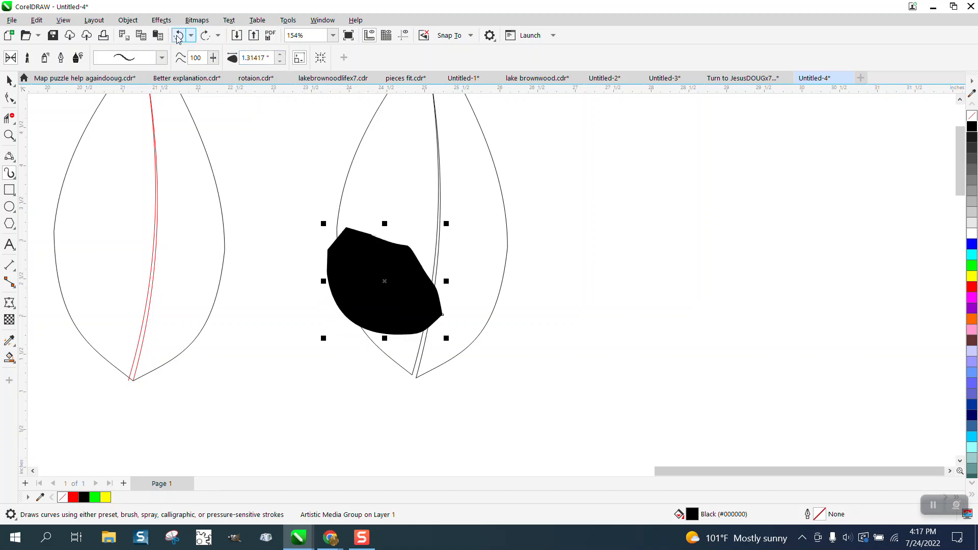
pyautogui.click(178, 35)
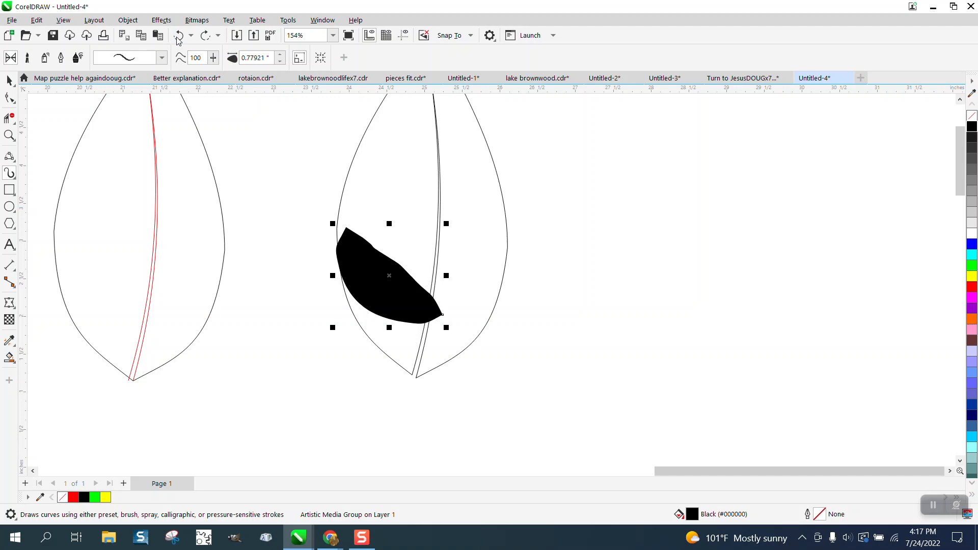
pyautogui.click(178, 35)
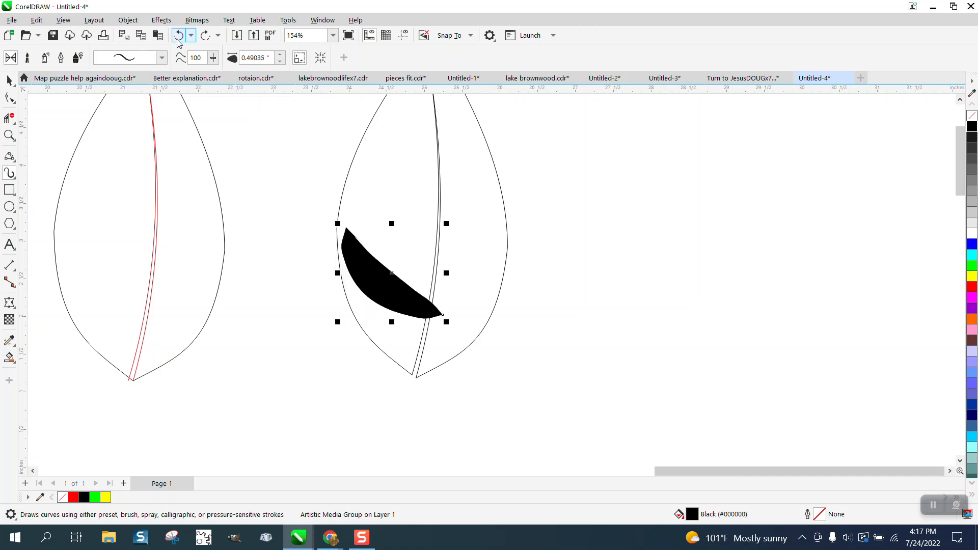
pyautogui.click(178, 35)
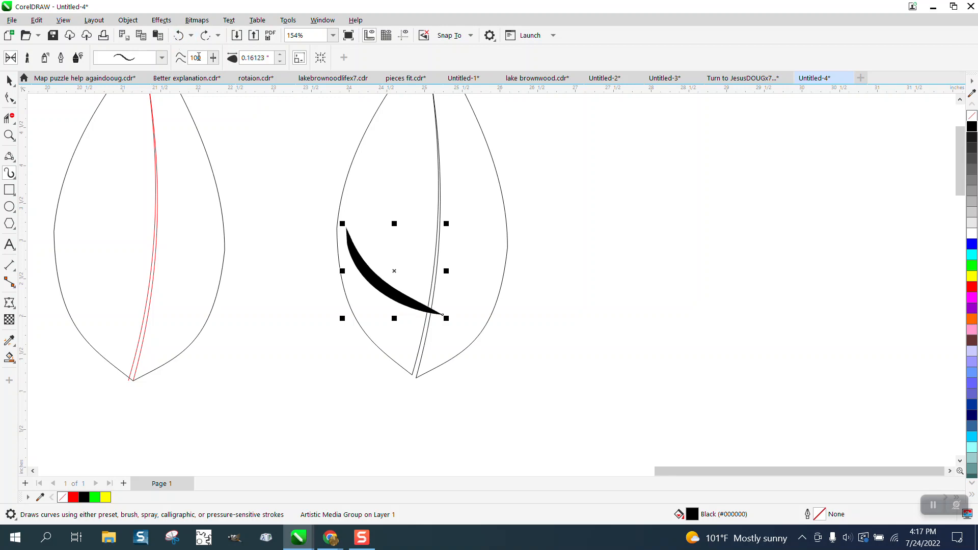
pyautogui.click(127, 20)
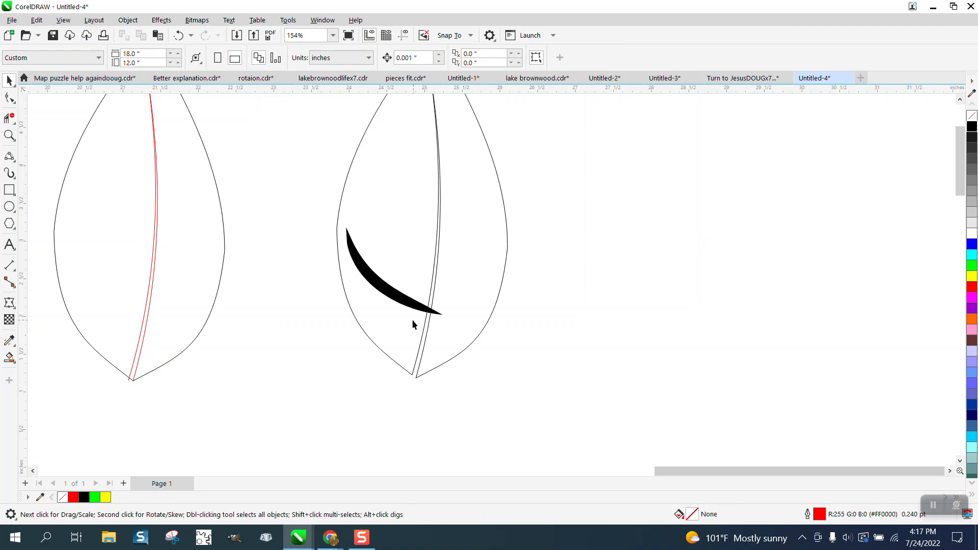
pyautogui.click(127, 19)
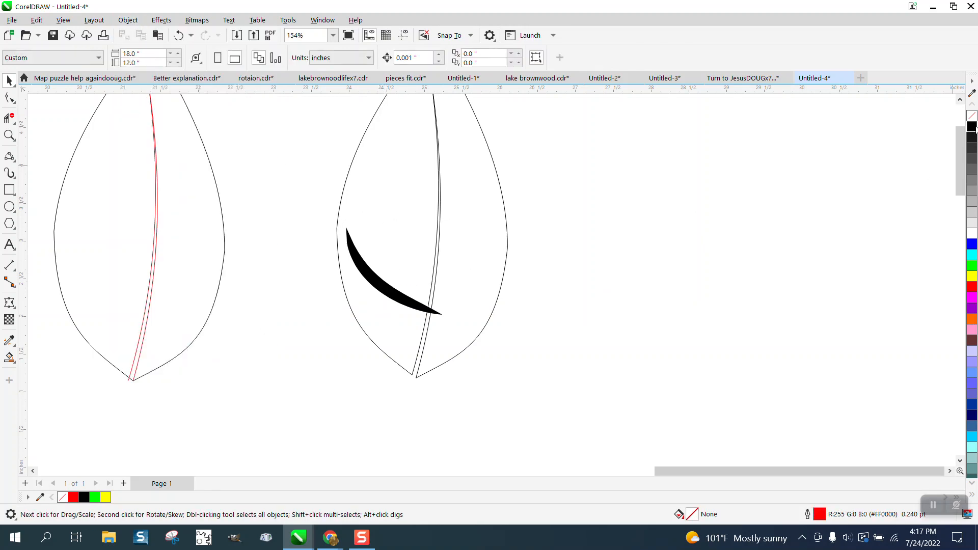
pyautogui.moveTo(385, 298)
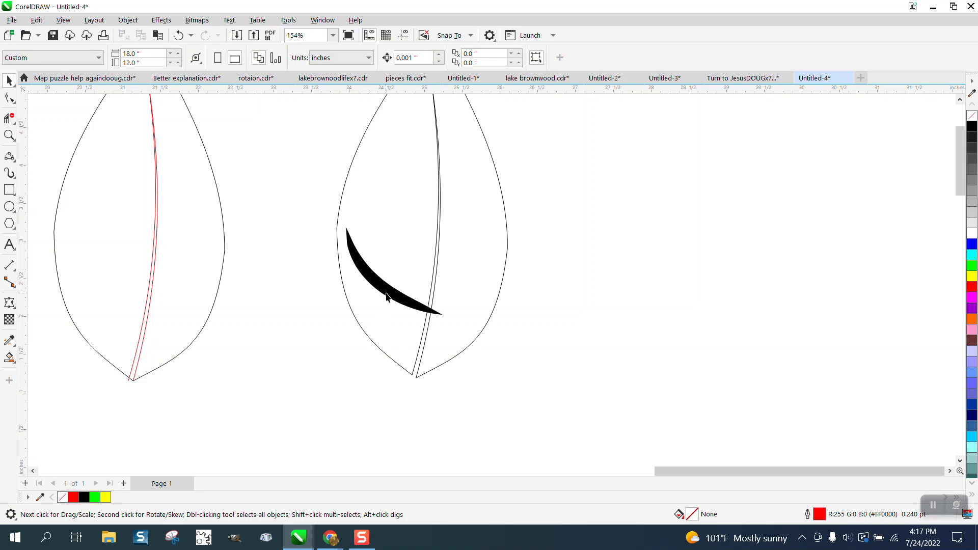
# Select the side vein and place two copies higher up along the left half
pyautogui.click(386, 293)
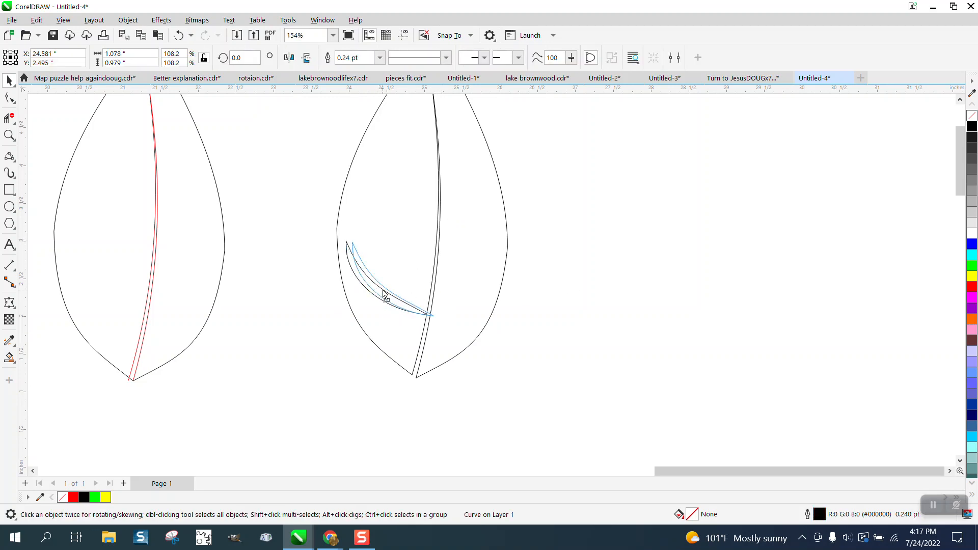
pyautogui.click(387, 293)
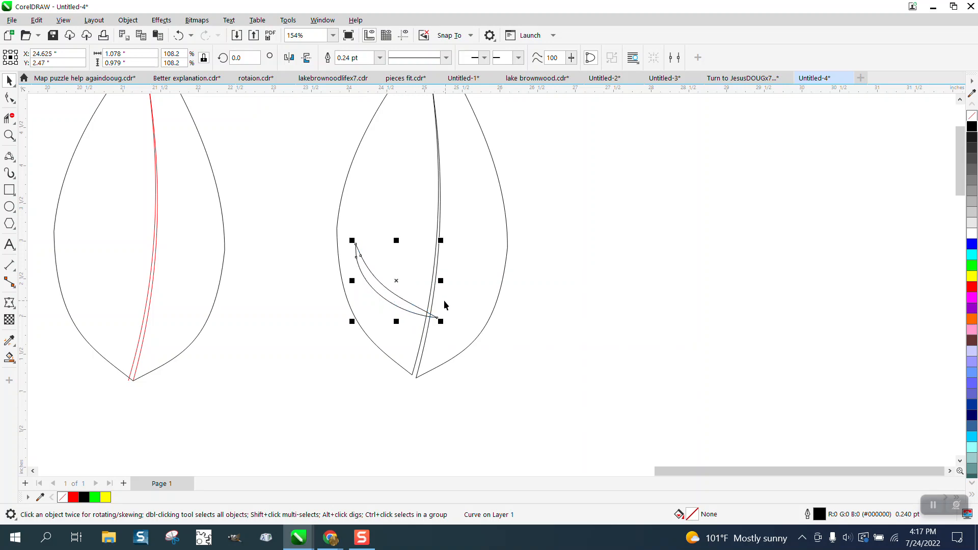
pyautogui.moveTo(429, 257)
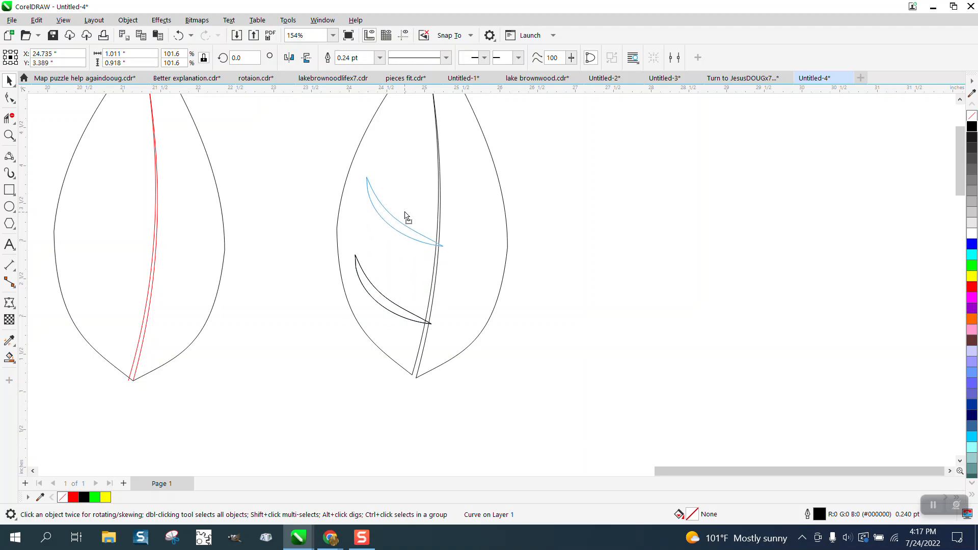
pyautogui.click(400, 221)
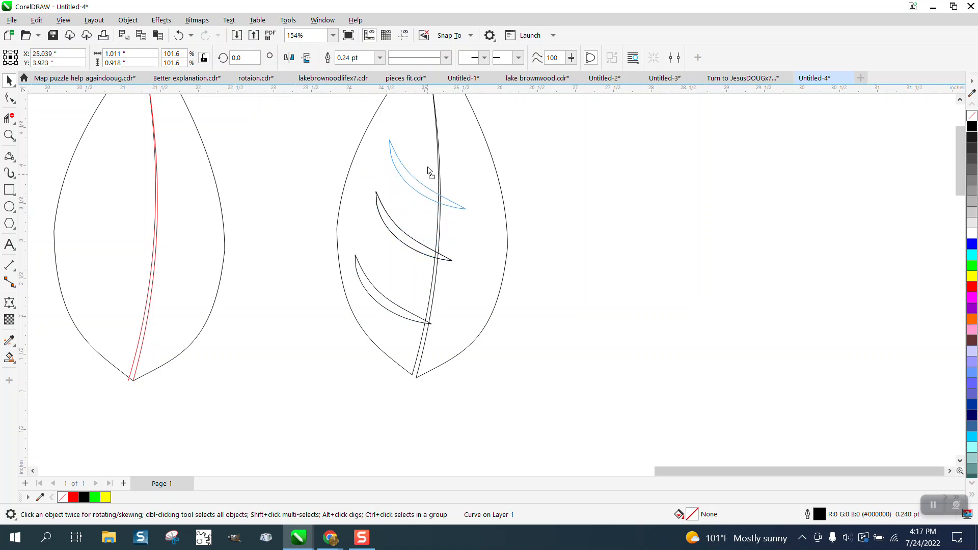
pyautogui.click(424, 181)
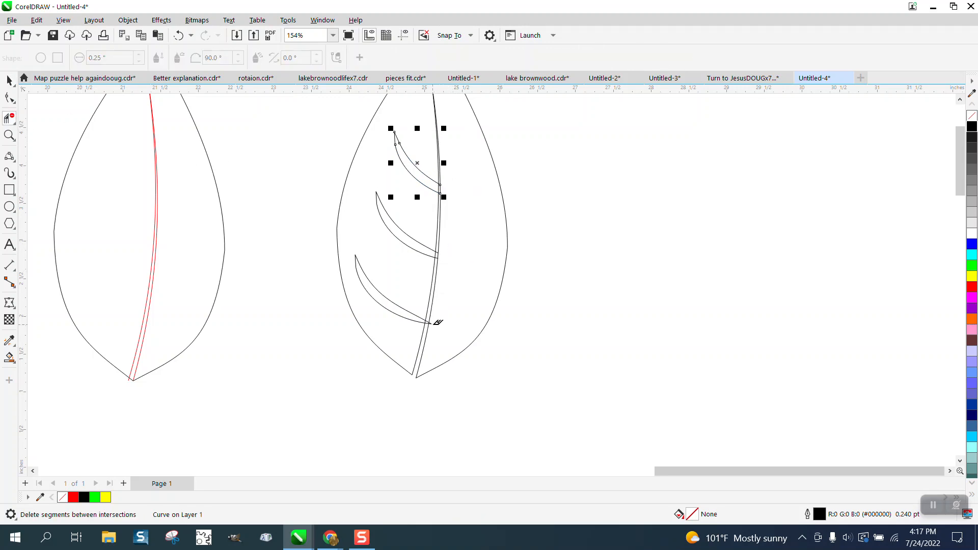
# Remove the vein piece overlapping the midrib and move the mirrored vein to the right side
pyautogui.click(9, 80)
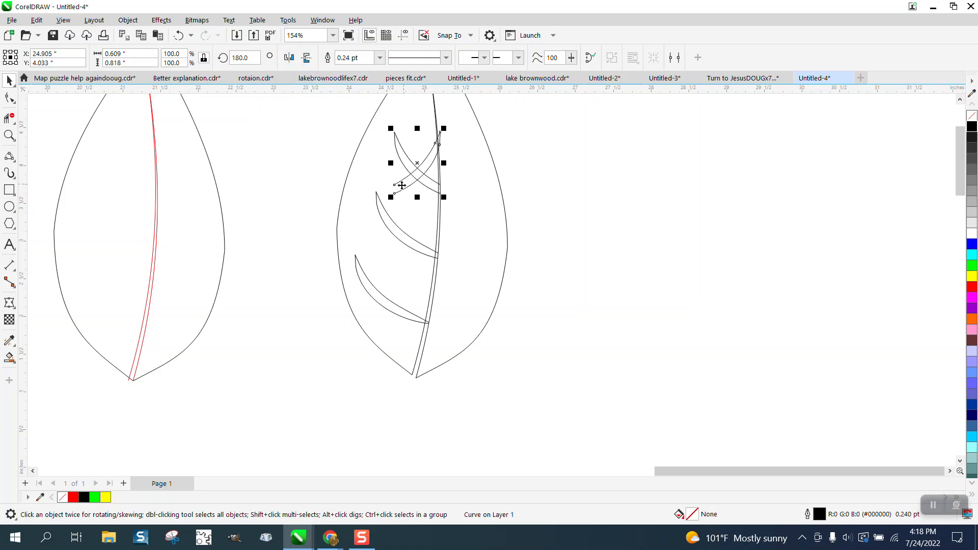
pyautogui.moveTo(402, 186); pyautogui.dragTo(461, 186)
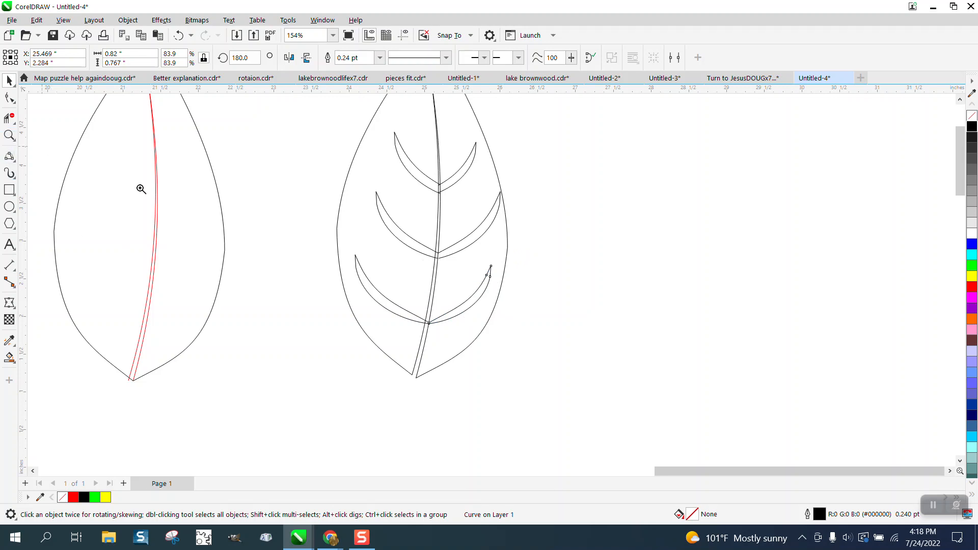
# Zoom in on the vein junctions and finish editing the lower left vein end
pyautogui.click(141, 189)
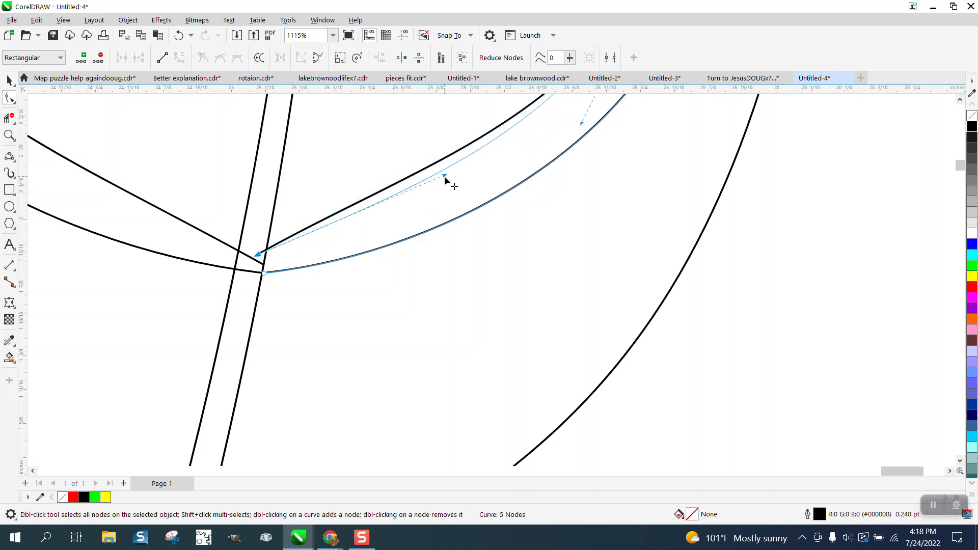
pyautogui.scroll(-3)
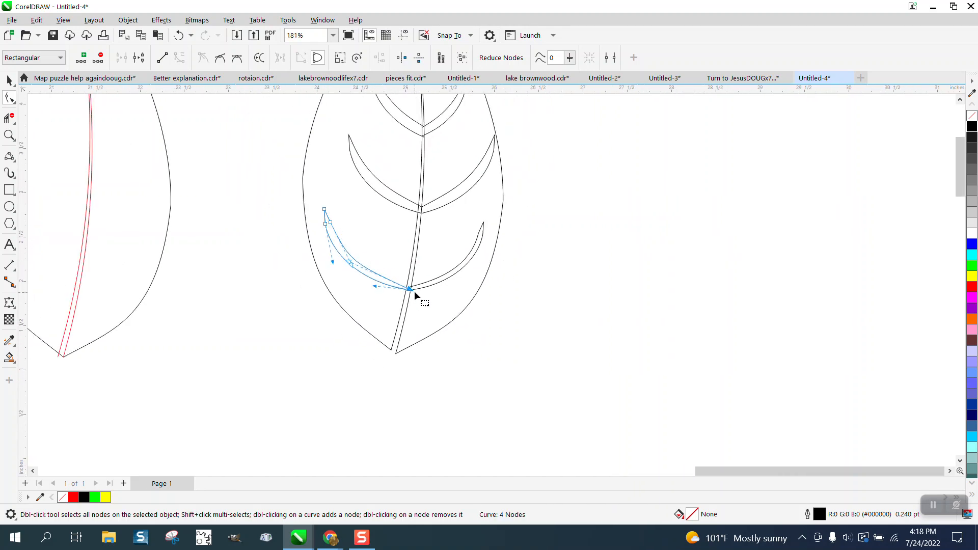
pyautogui.click(10, 135)
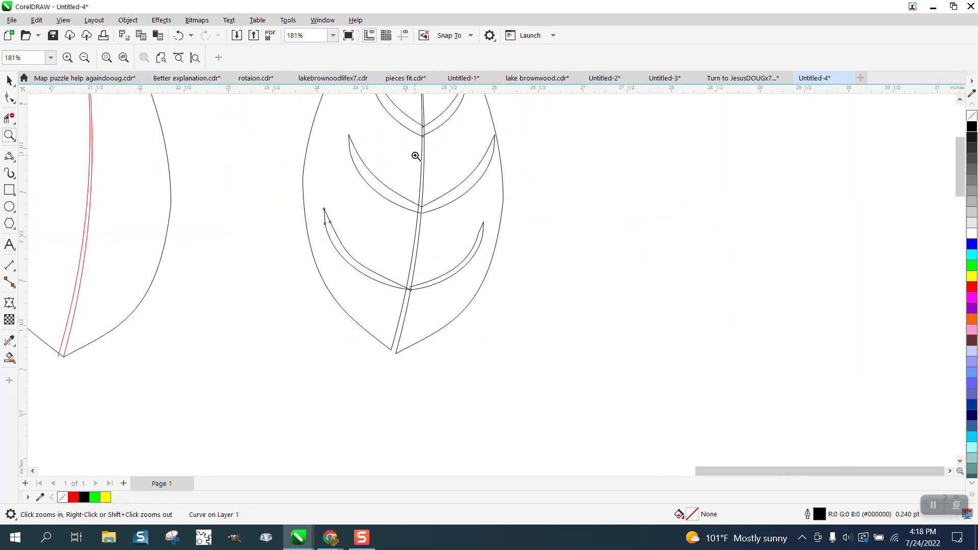
# Pull the lower vein end onto the center vein, then smart-fill the leaf areas green
pyautogui.click(415, 156)
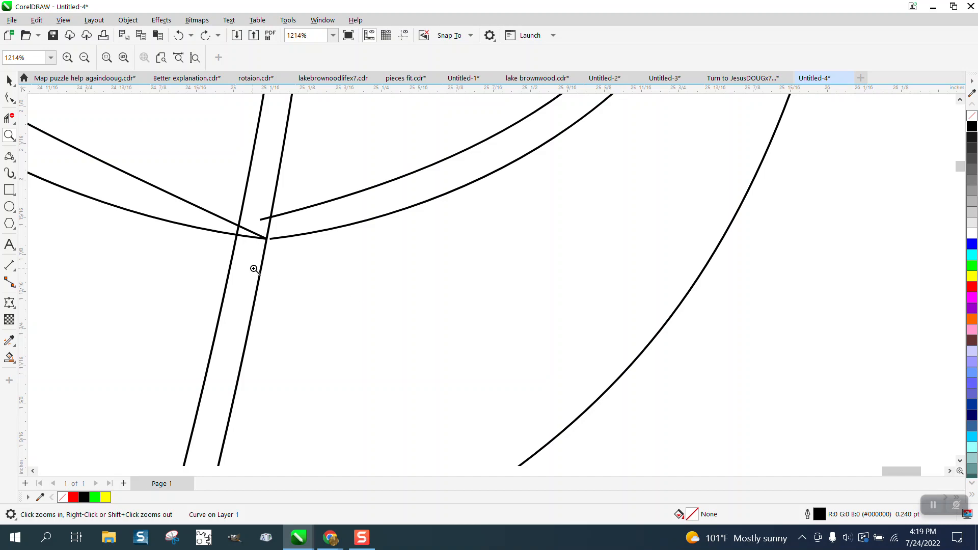
pyautogui.click(9, 99)
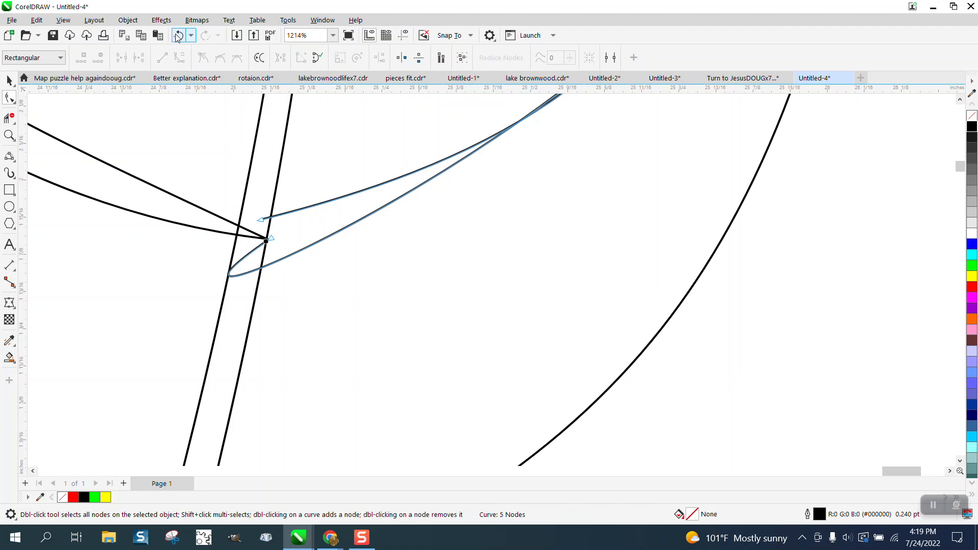
pyautogui.moveTo(266, 242); pyautogui.dragTo(255, 246)
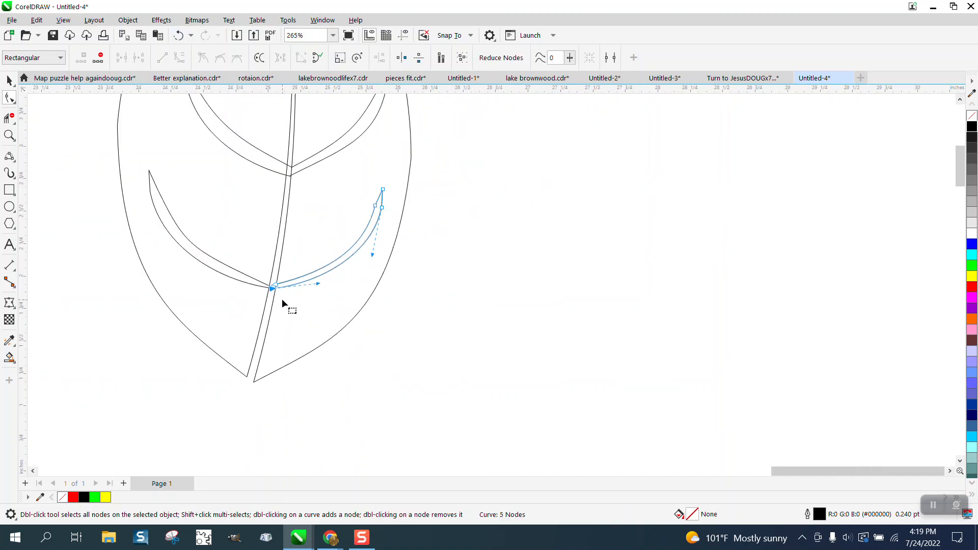
pyautogui.click(219, 323)
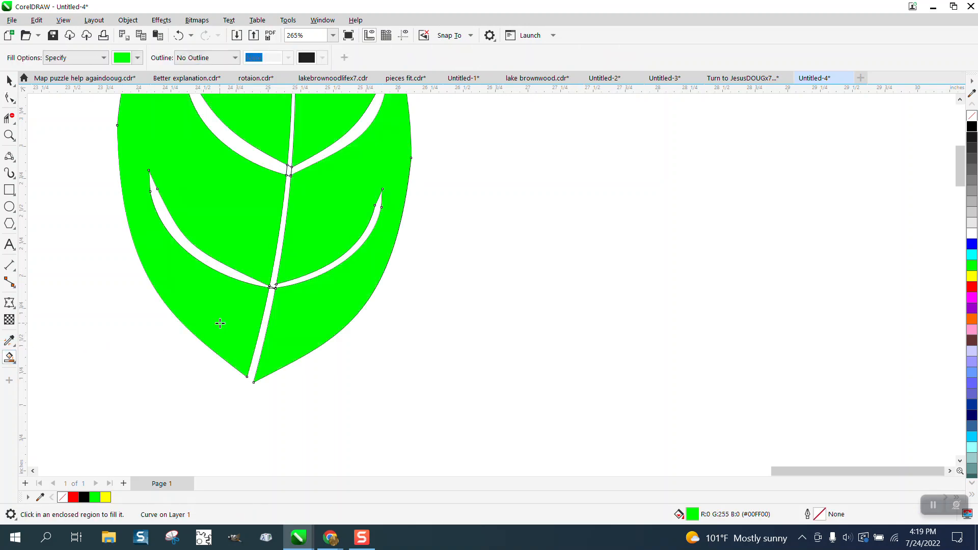
pyautogui.moveTo(43, 193)
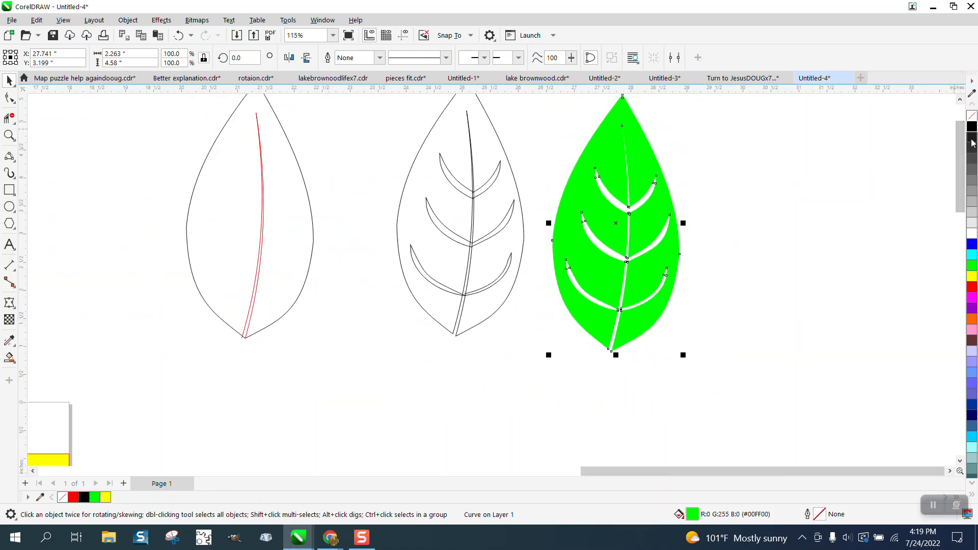
# Color the filled leaf black and stretch the yellow rectangle taller behind it
pyautogui.click(971, 126)
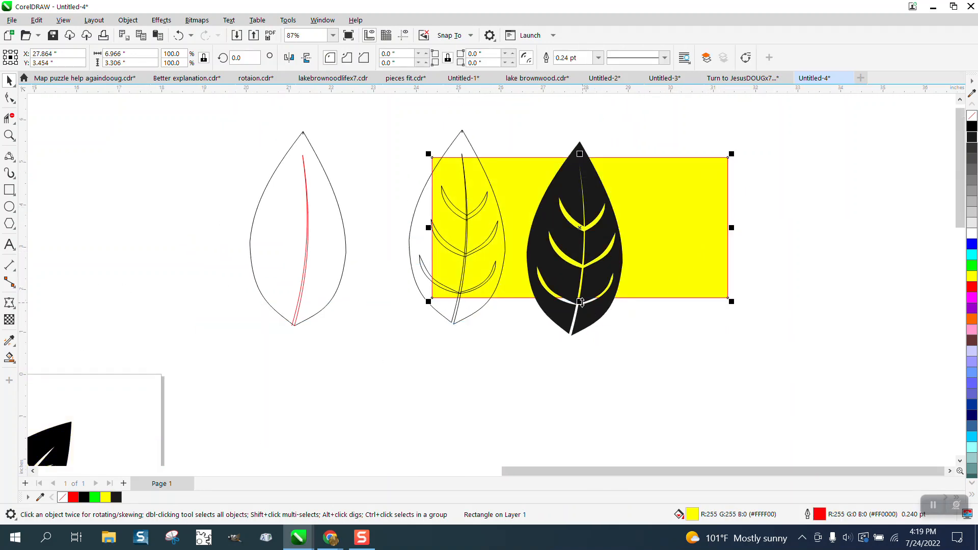
pyautogui.moveTo(579, 301); pyautogui.dragTo(579, 349)
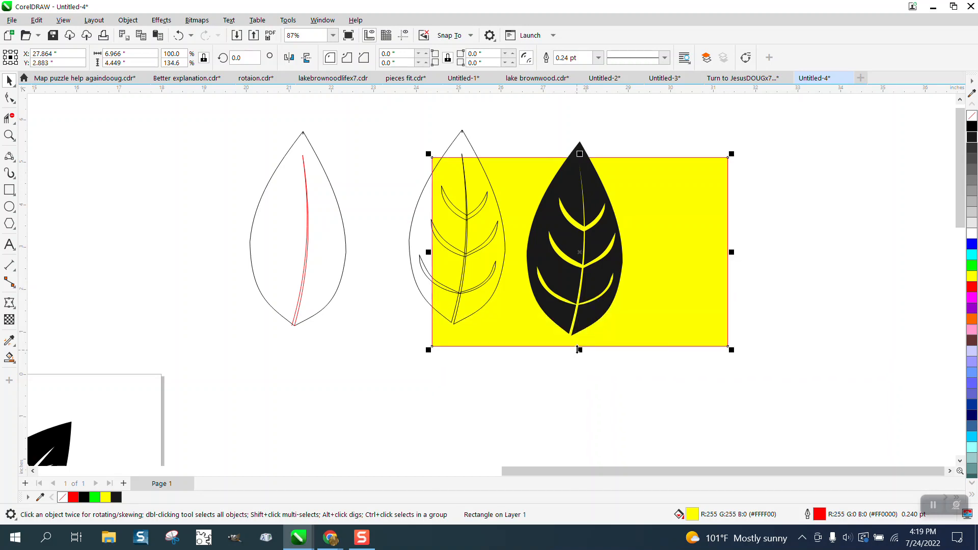
pyautogui.moveTo(402, 256)
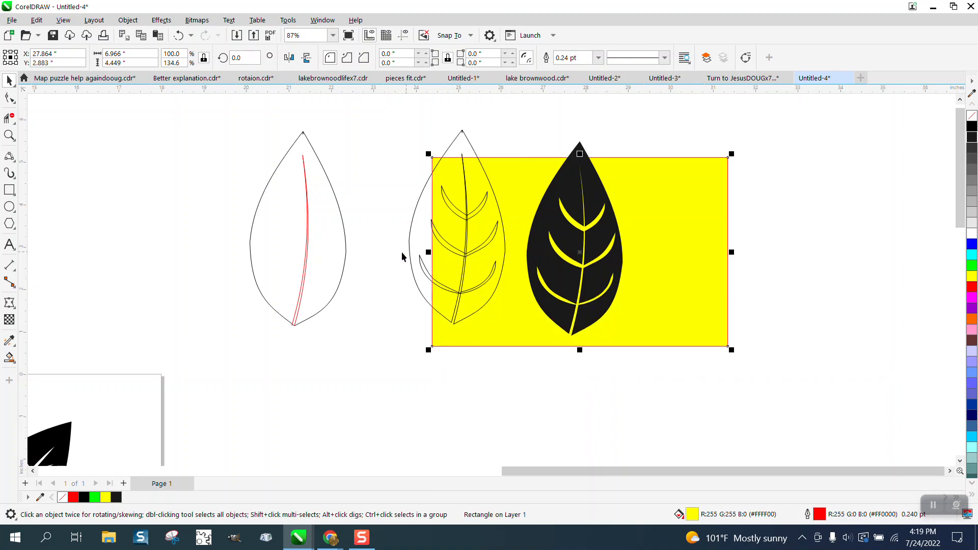
pyautogui.moveTo(263, 274)
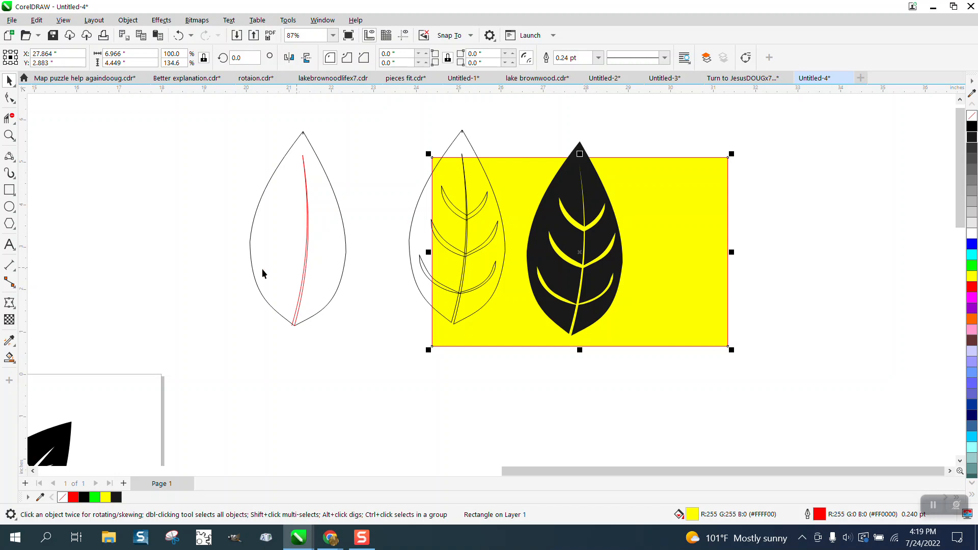
pyautogui.click(152, 351)
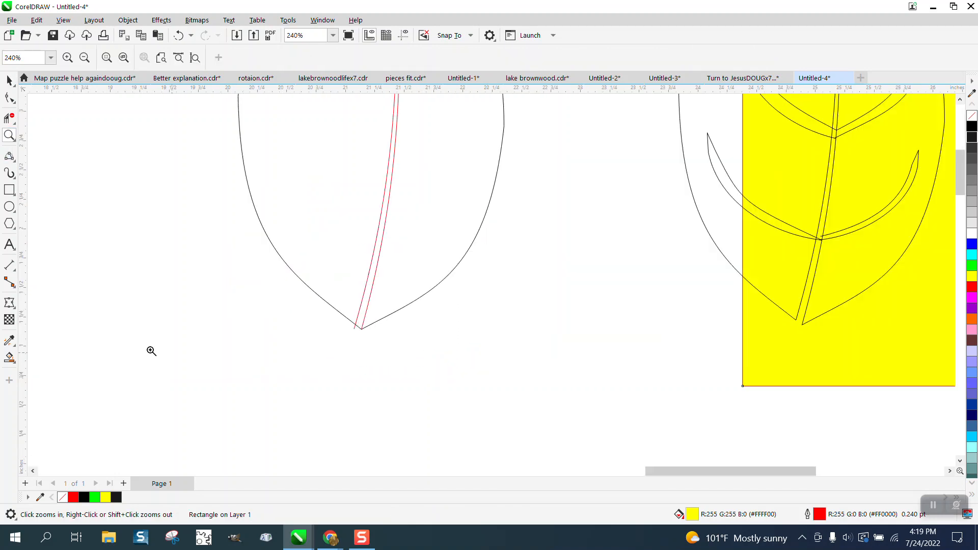
# Choose the 2-Point Line tool and zoom out to view all leaf versions side by side
pyautogui.click(9, 155)
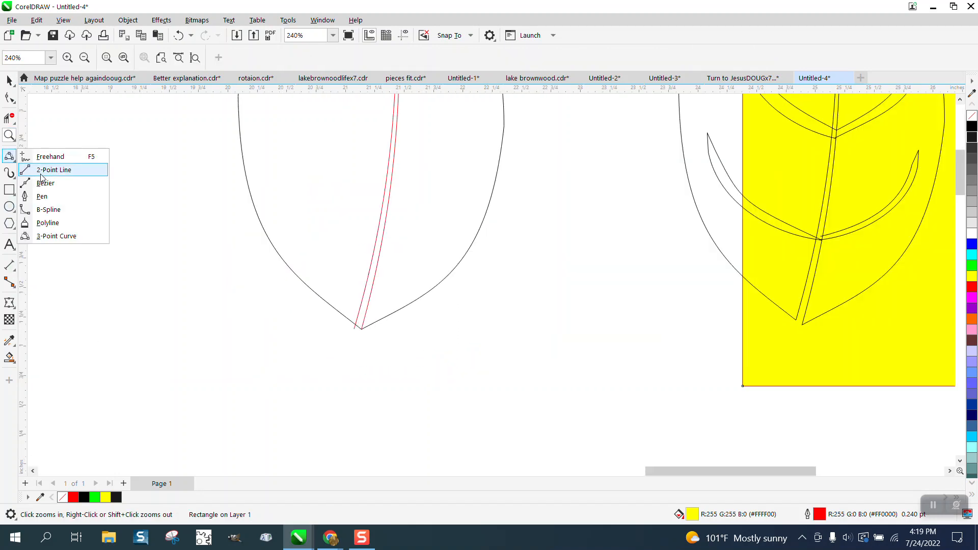
pyautogui.click(54, 169)
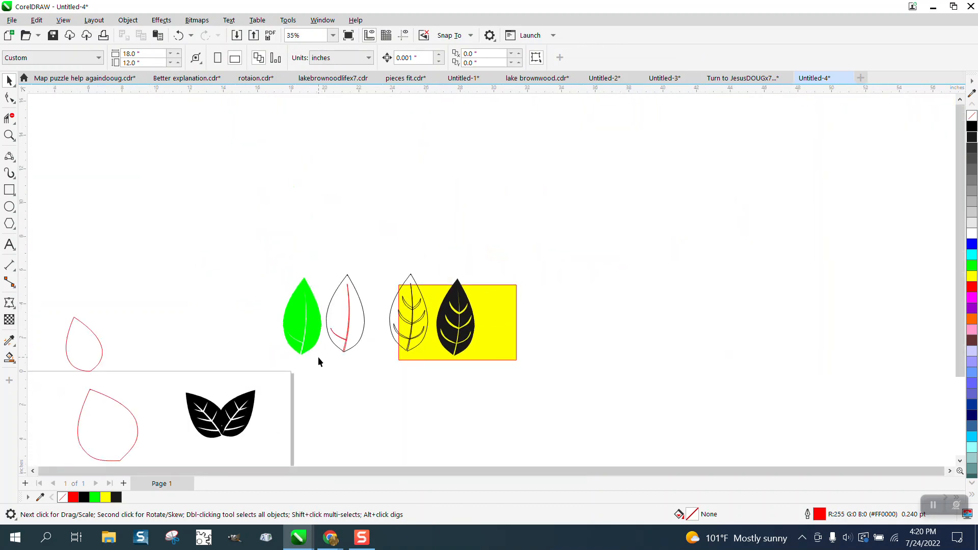
pyautogui.scroll(-3)
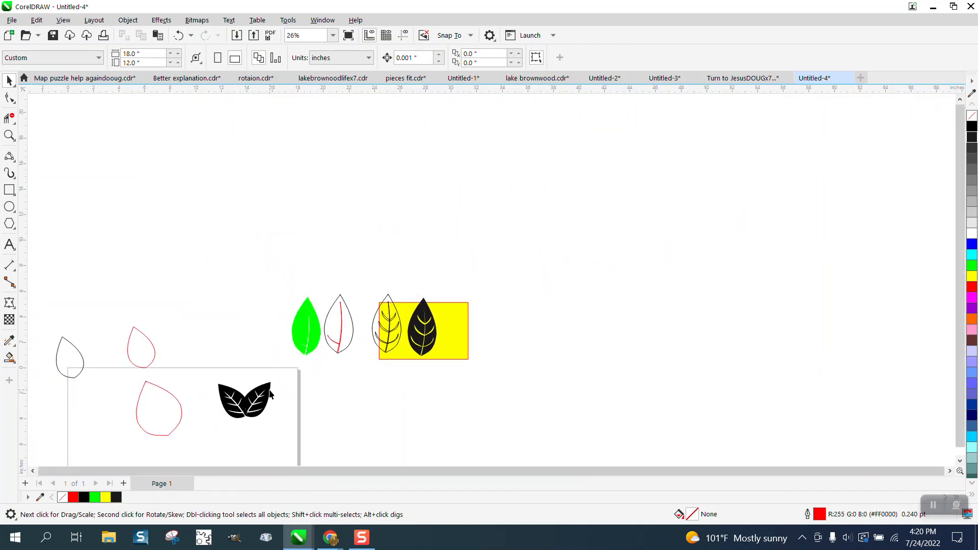